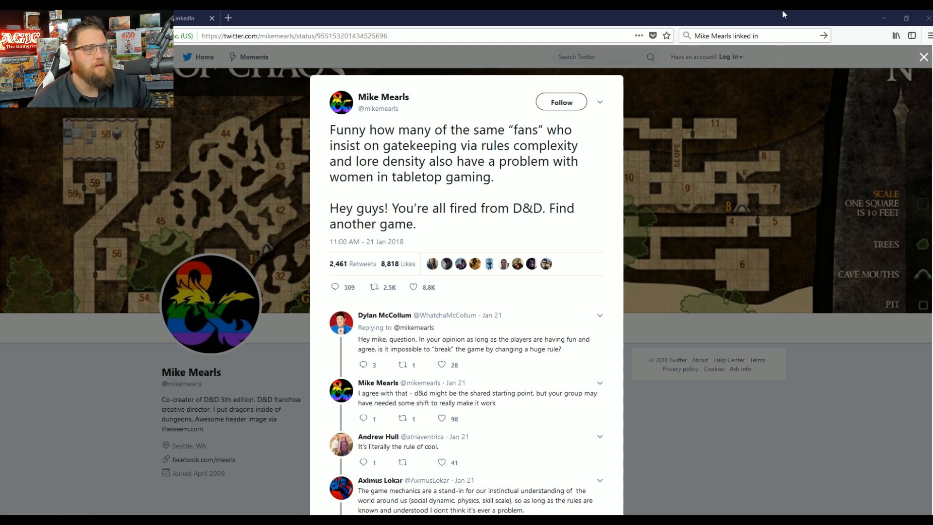
- Switch from the Twitter status page to the LinkedIn profile tab
{"action": "left_click", "coordinate": [283, 34]}
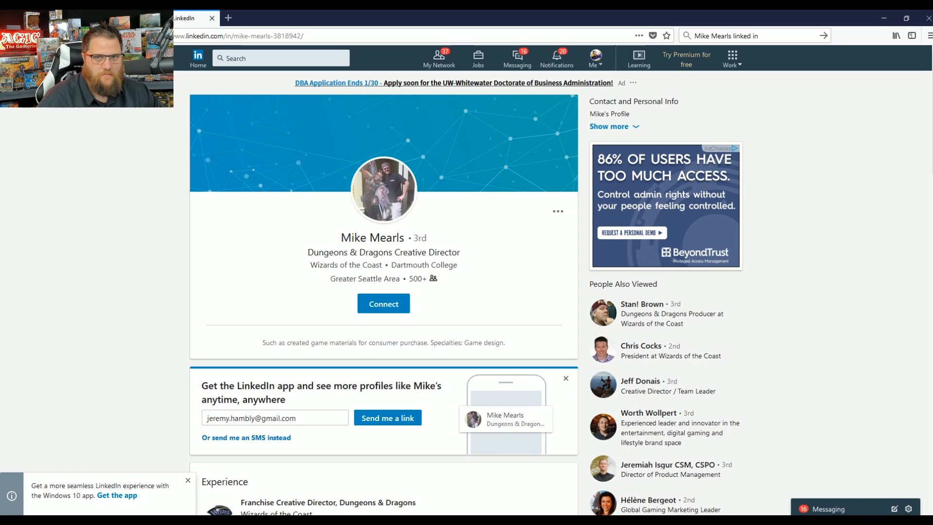
- Scroll Mike Mearls' LinkedIn profile down to his Wizards of the Coast experience
{"action": "scroll", "scroll_direction": "down", "scroll_amount": 3}
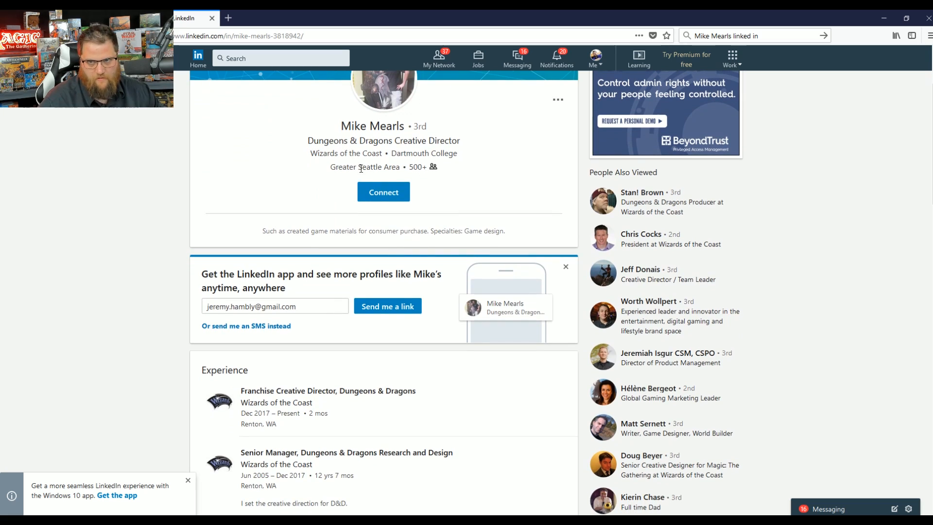
{"action": "scroll", "scroll_direction": "down", "scroll_amount": 3}
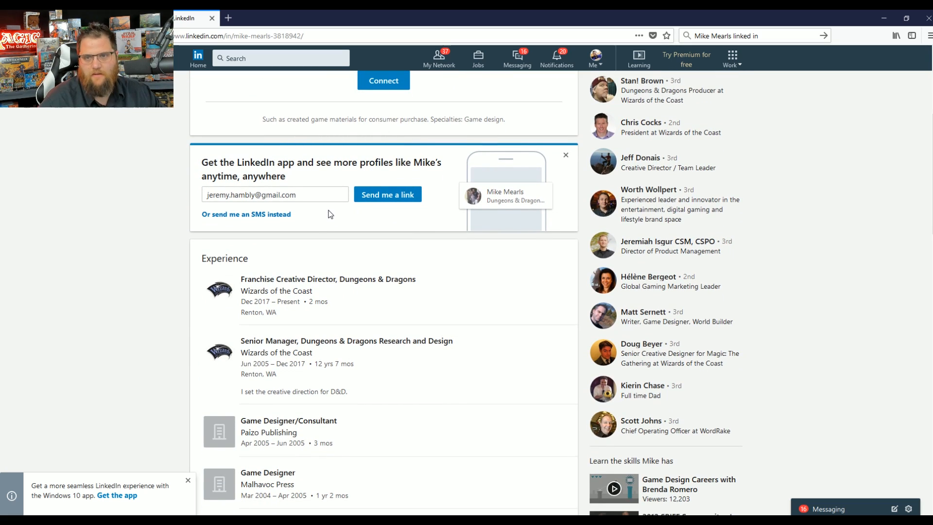
{"action": "mouse_move", "coordinate": [276, 337]}
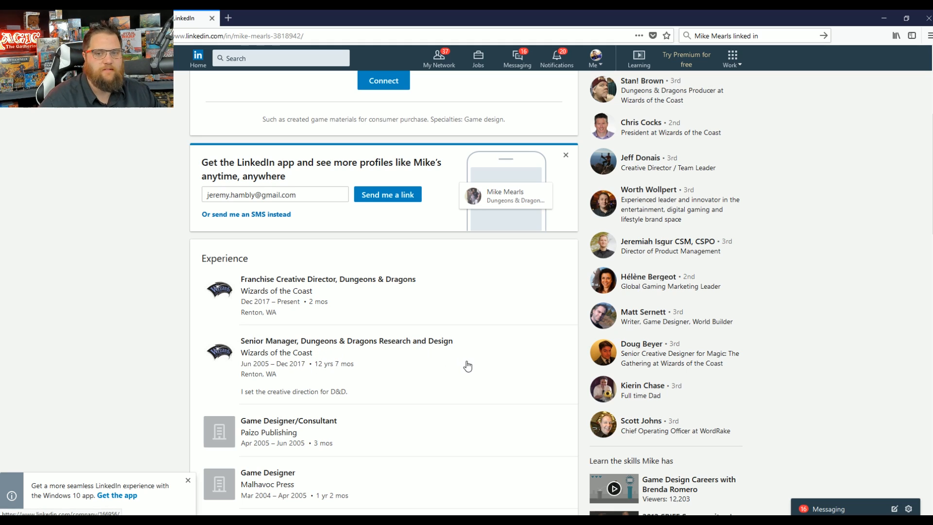
{"action": "mouse_move", "coordinate": [262, 367]}
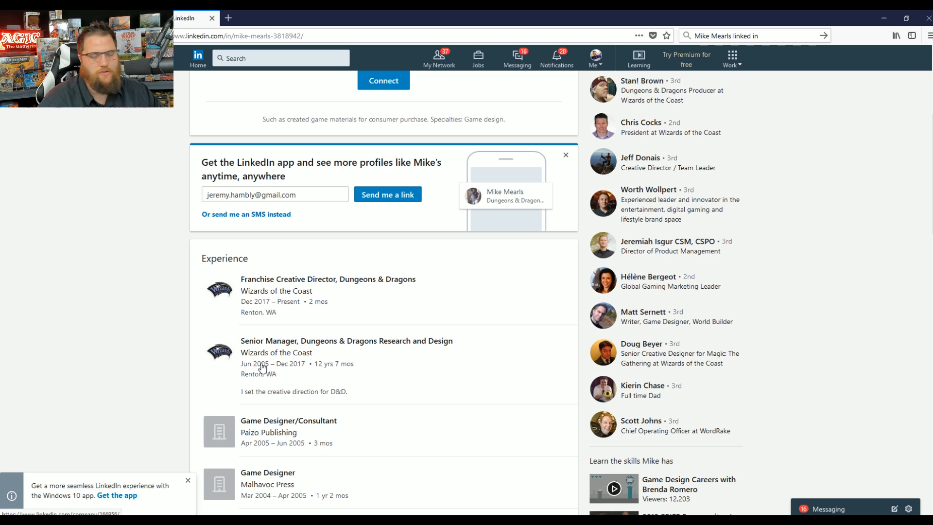
{"action": "mouse_move", "coordinate": [476, 414]}
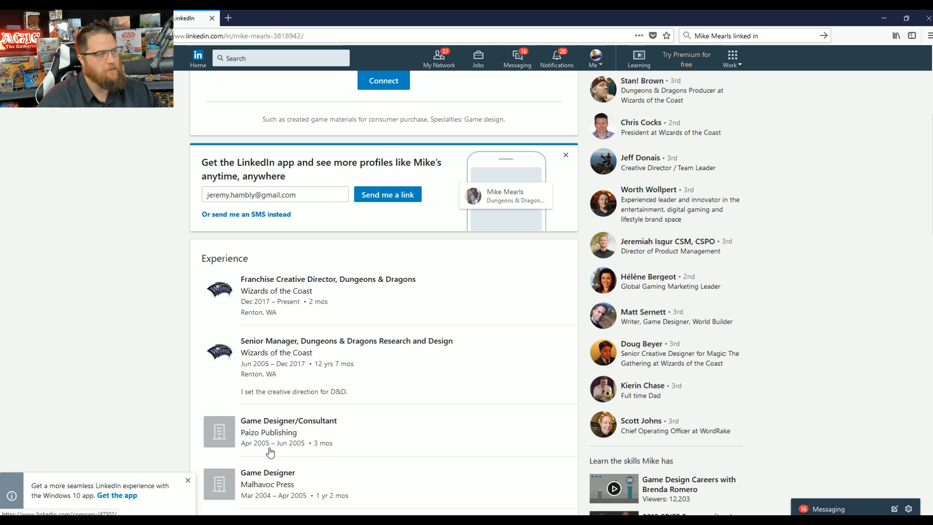
{"action": "mouse_move", "coordinate": [268, 432]}
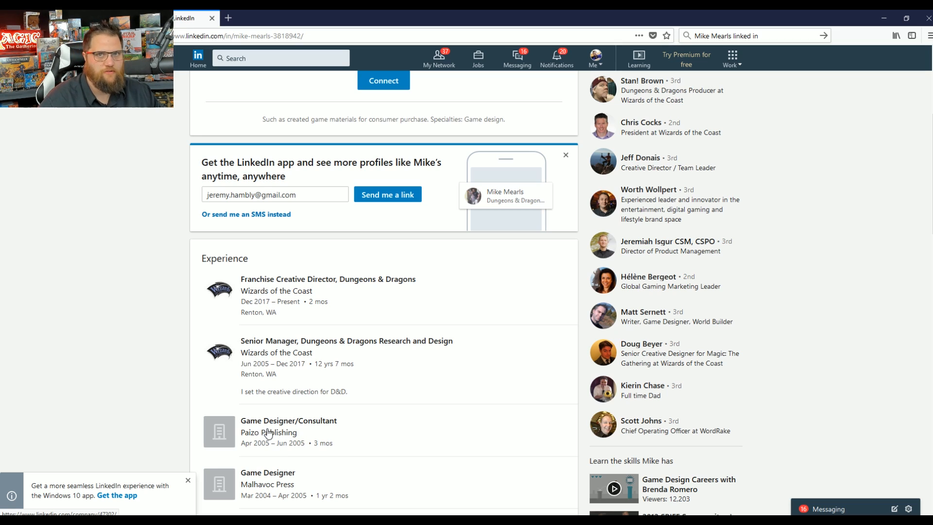
{"action": "scroll", "scroll_direction": "down", "scroll_amount": 3}
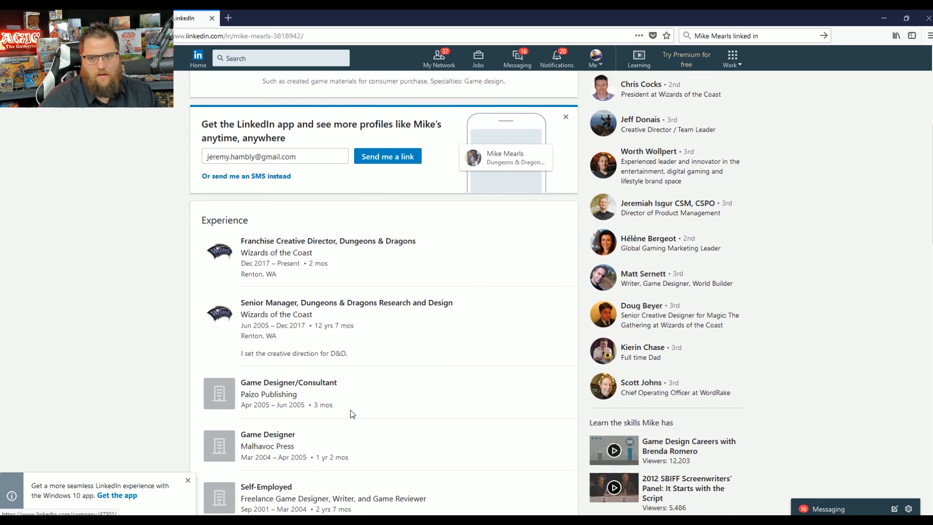
{"action": "scroll", "scroll_direction": "down", "scroll_amount": 3}
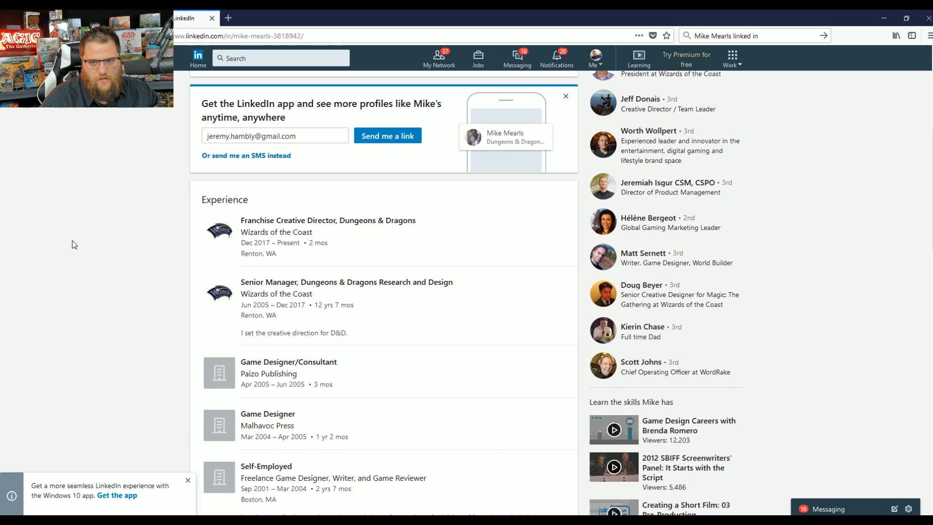
- Scroll past earlier game design jobs to the Return Path sales role and Education
{"action": "scroll", "scroll_direction": "down", "scroll_amount": 3}
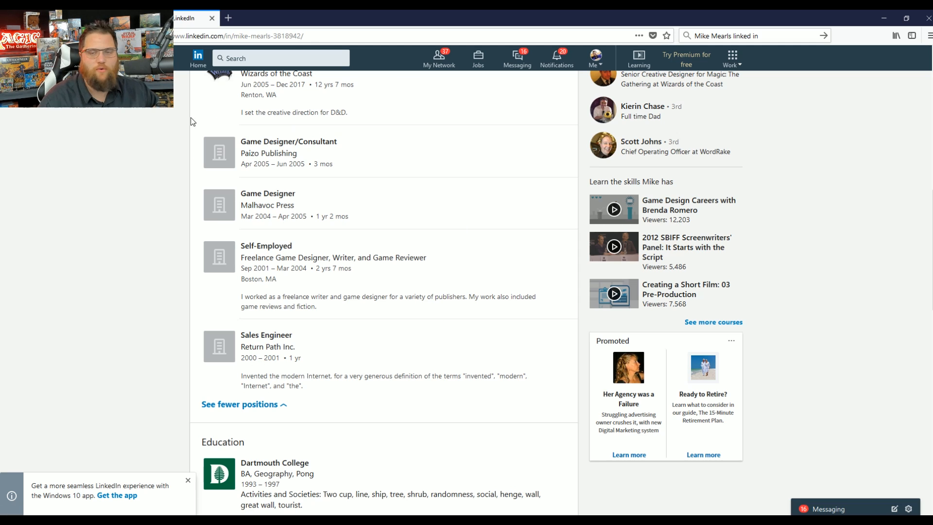
{"action": "mouse_move", "coordinate": [415, 109]}
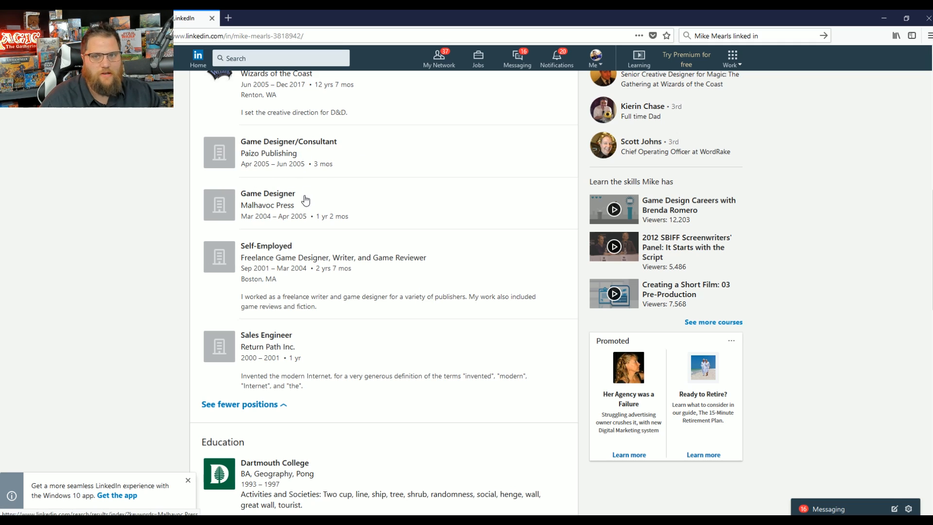
{"action": "scroll", "scroll_direction": "down", "scroll_amount": 3}
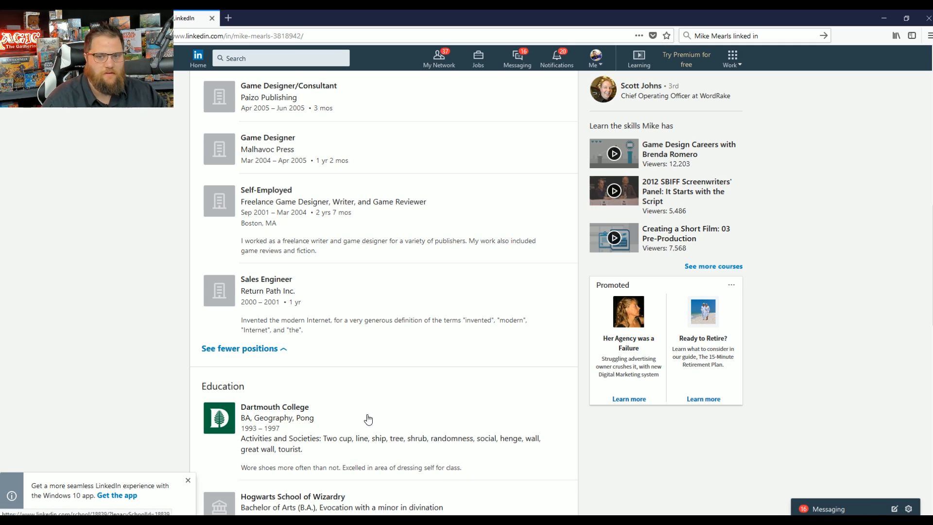
{"action": "mouse_move", "coordinate": [354, 387]}
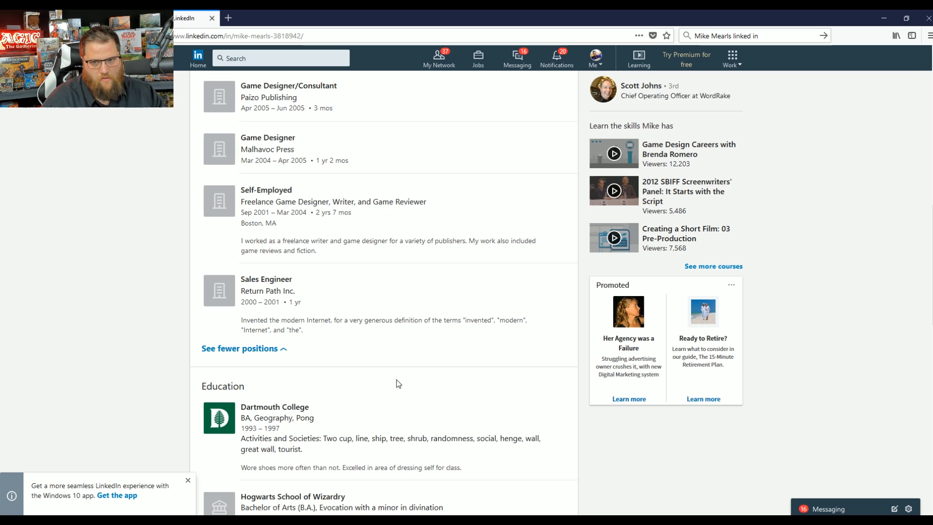
{"action": "scroll", "scroll_direction": "down", "scroll_amount": 3}
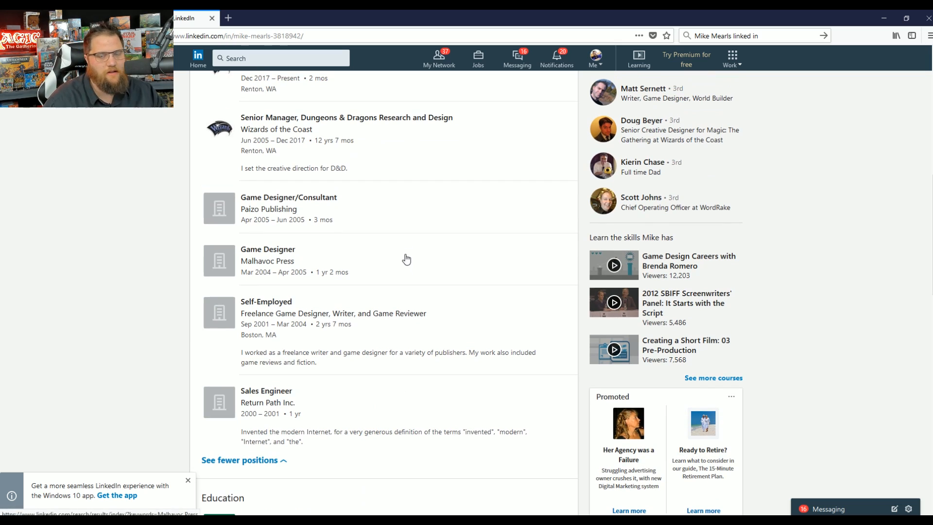
{"action": "mouse_move", "coordinate": [386, 209]}
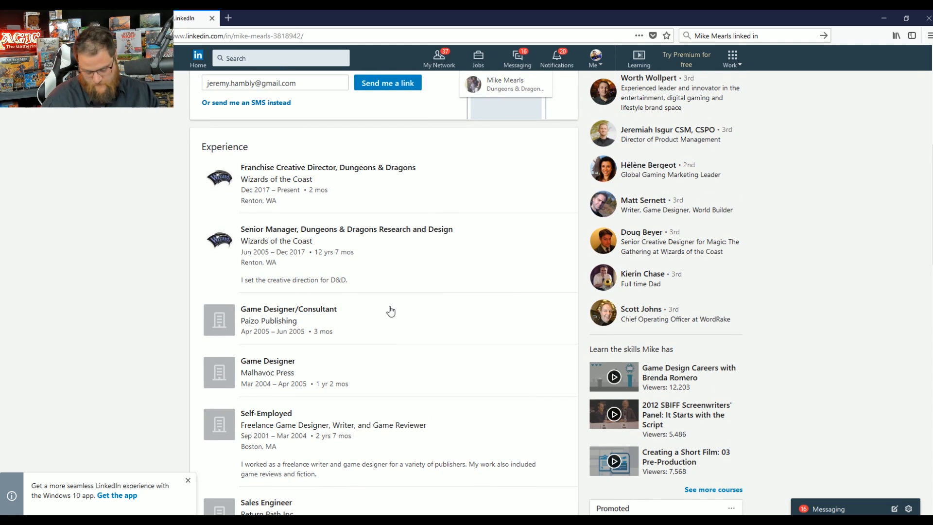
{"action": "mouse_move", "coordinate": [315, 423]}
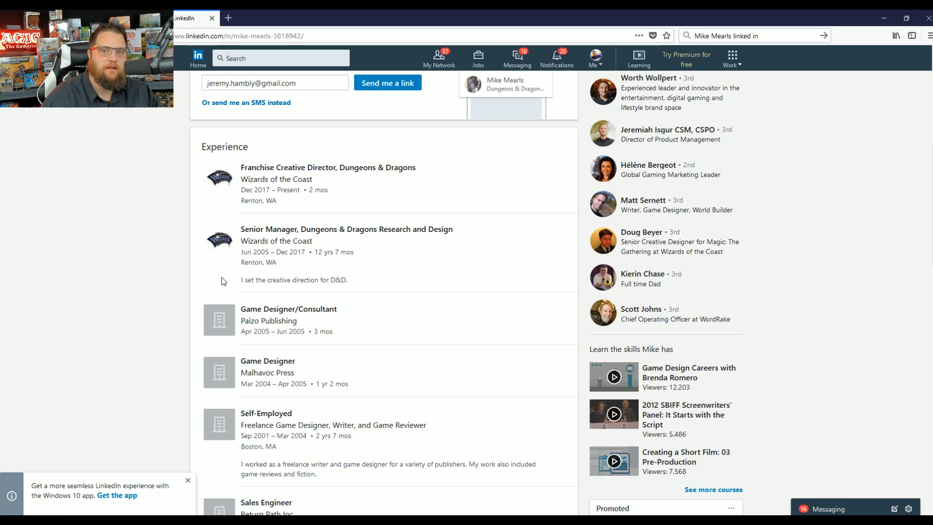
{"action": "mouse_move", "coordinate": [442, 265]}
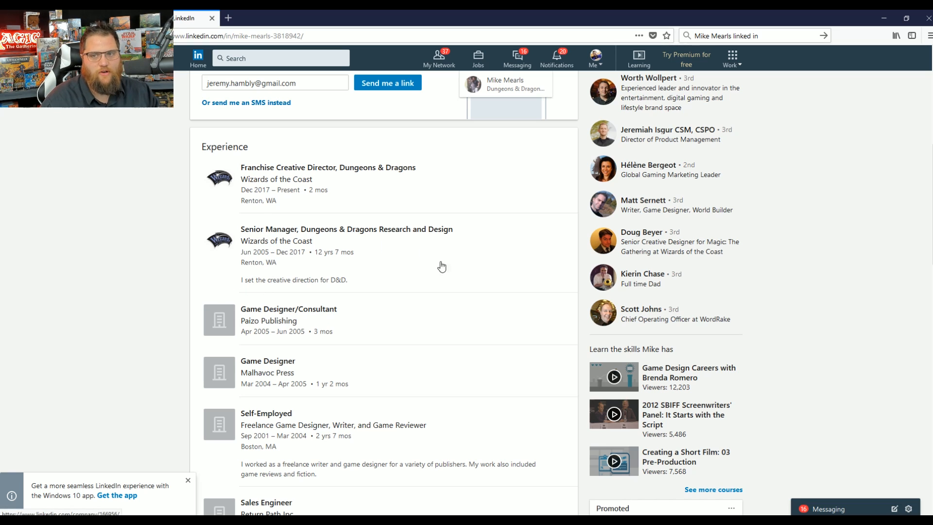
{"action": "mouse_move", "coordinate": [434, 249]}
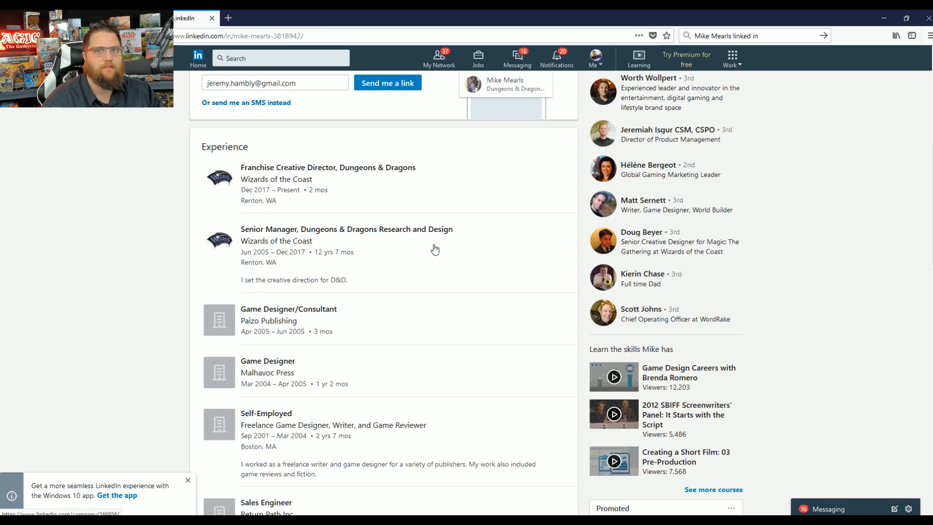
{"action": "mouse_move", "coordinate": [397, 234]}
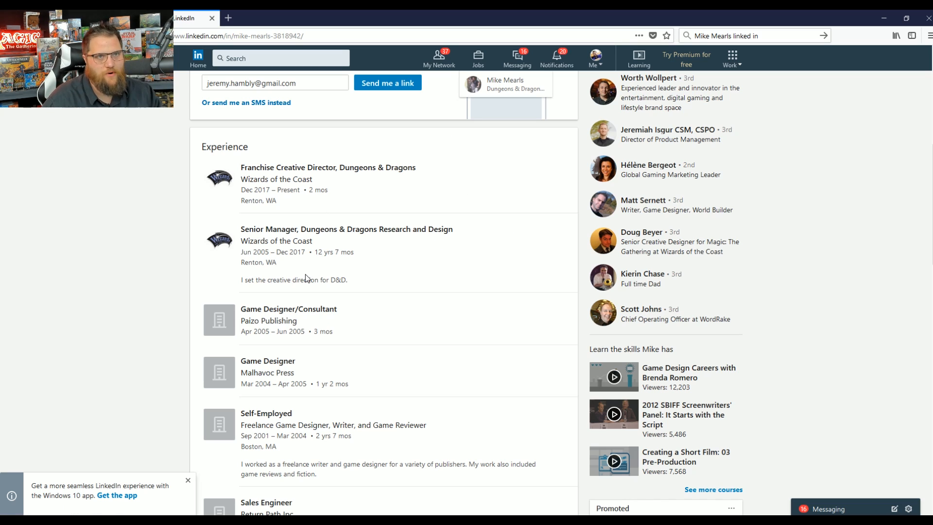
{"action": "mouse_move", "coordinate": [292, 268]}
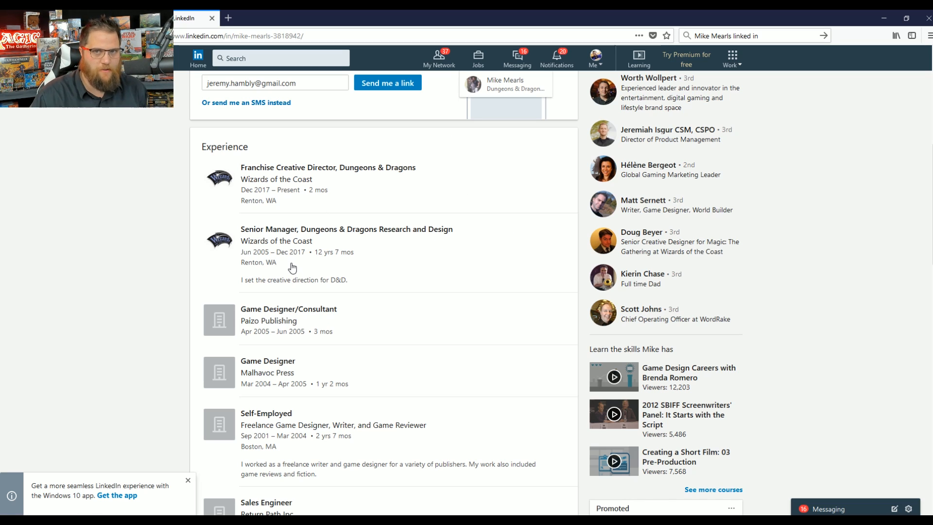
{"action": "mouse_move", "coordinate": [266, 238]}
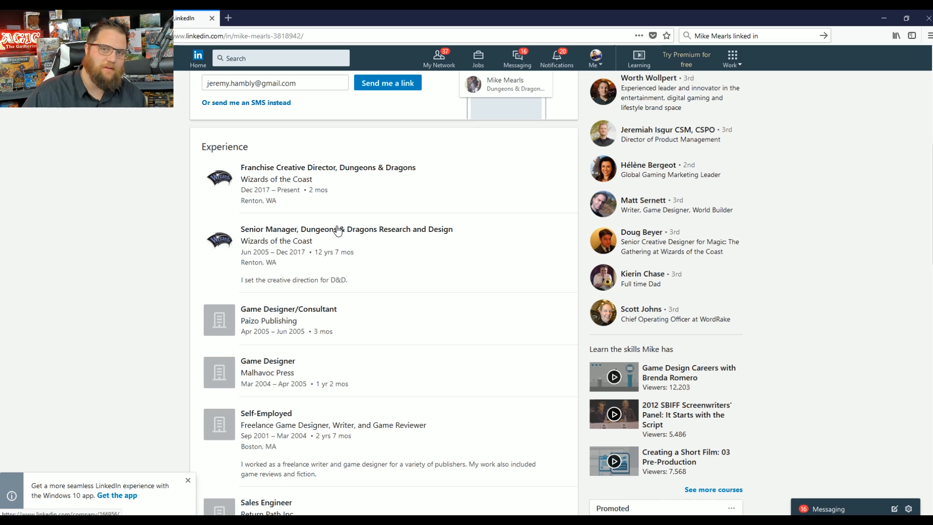
{"action": "mouse_move", "coordinate": [259, 225]}
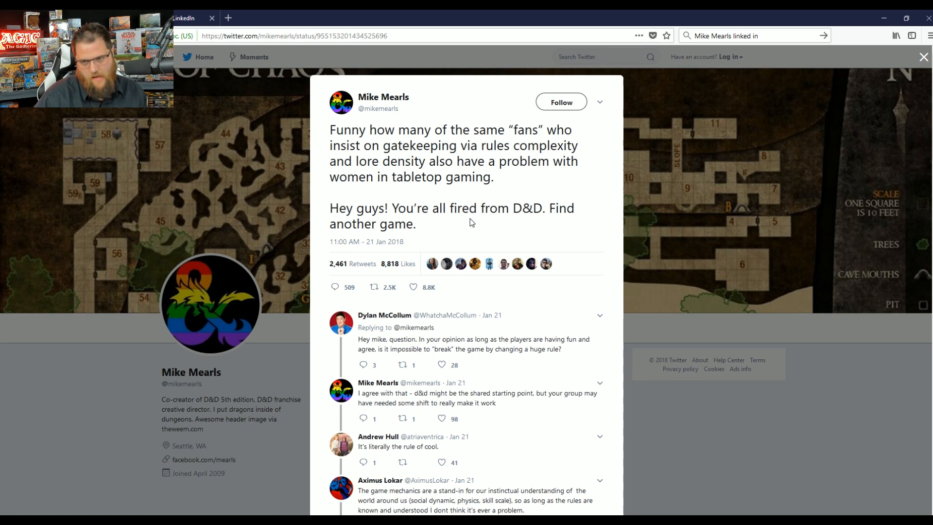
{"action": "scroll", "scroll_direction": "down", "scroll_amount": 3}
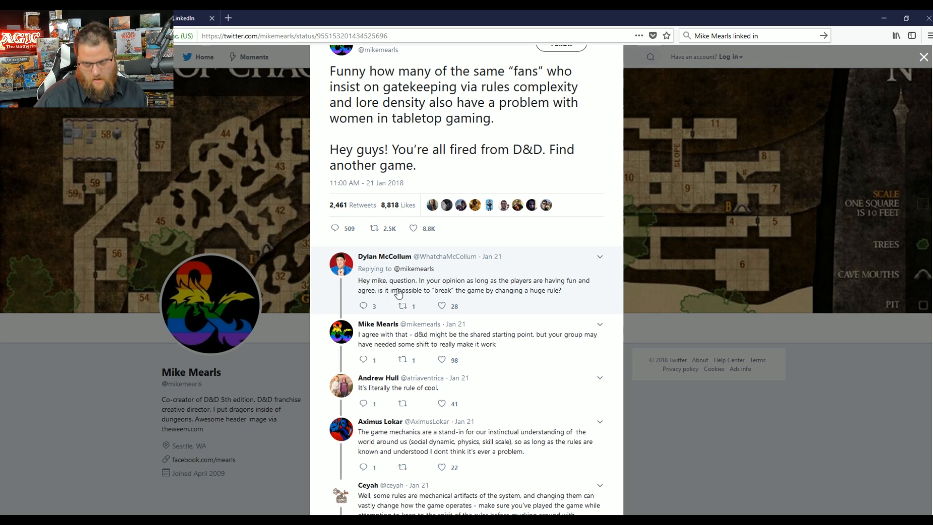
{"action": "mouse_move", "coordinate": [519, 291]}
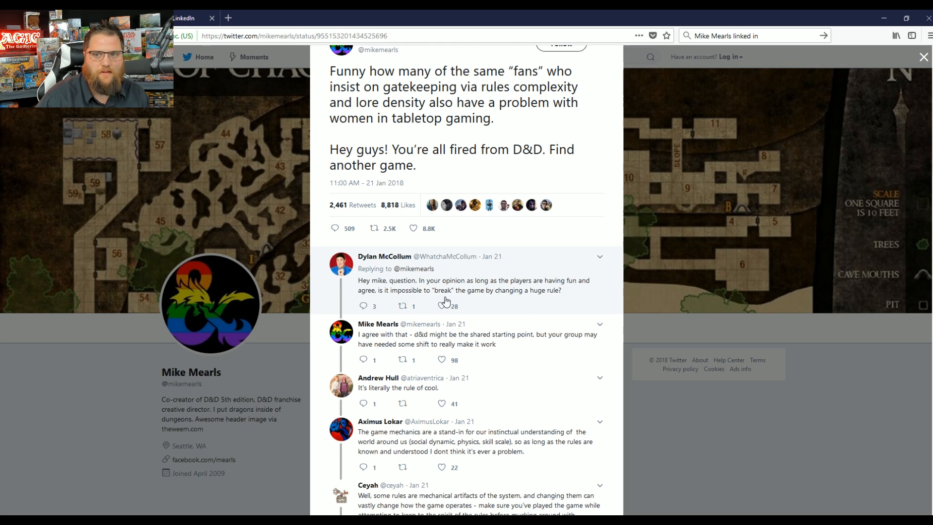
{"action": "mouse_move", "coordinate": [517, 286]}
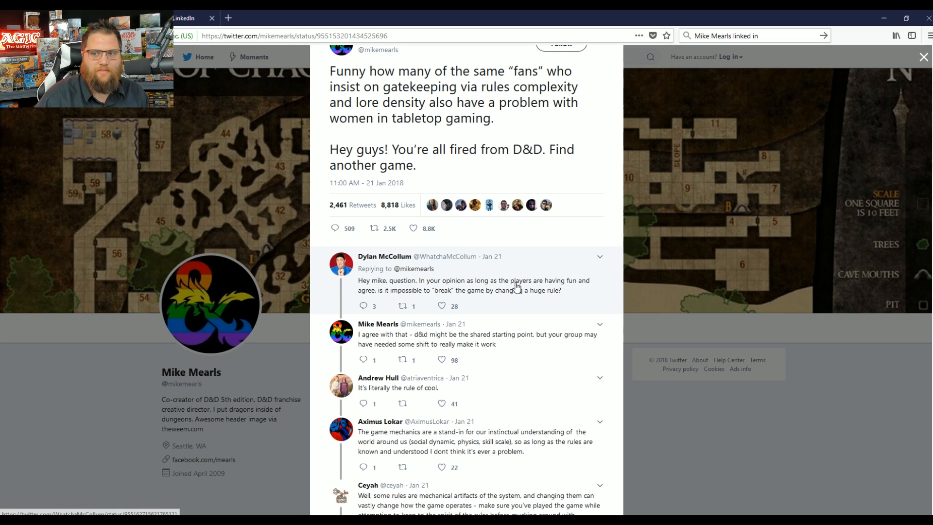
{"action": "mouse_move", "coordinate": [563, 270]}
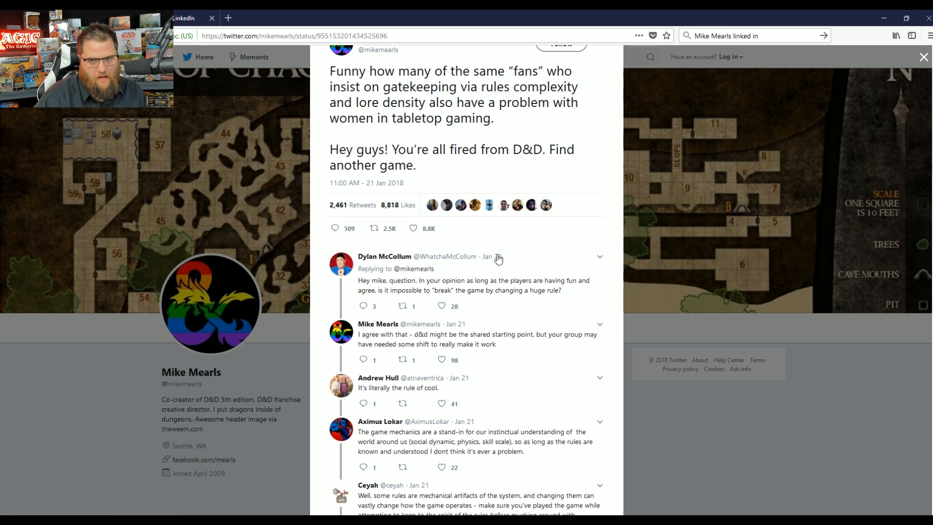
{"action": "mouse_move", "coordinate": [407, 345]}
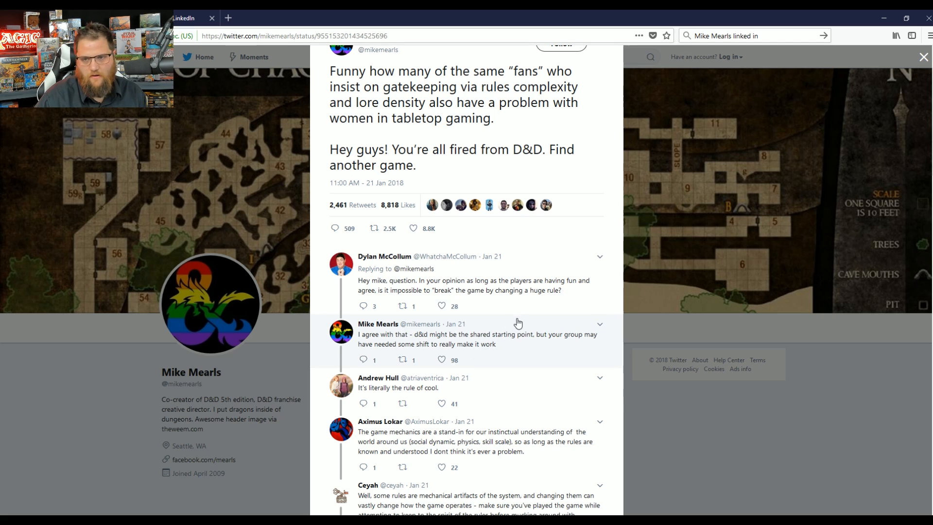
{"action": "scroll", "scroll_direction": "down", "scroll_amount": 3}
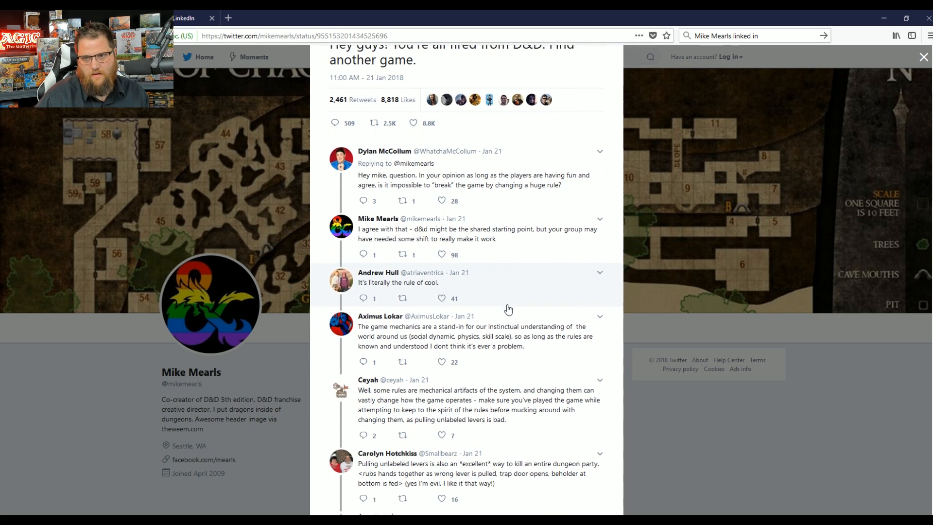
{"action": "scroll", "scroll_direction": "down", "scroll_amount": 3}
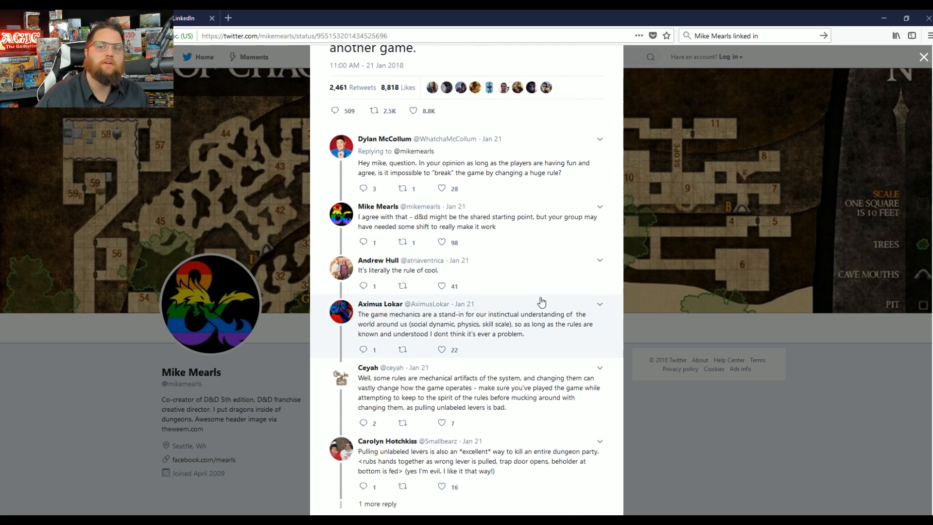
{"action": "scroll", "scroll_direction": "down", "scroll_amount": 3}
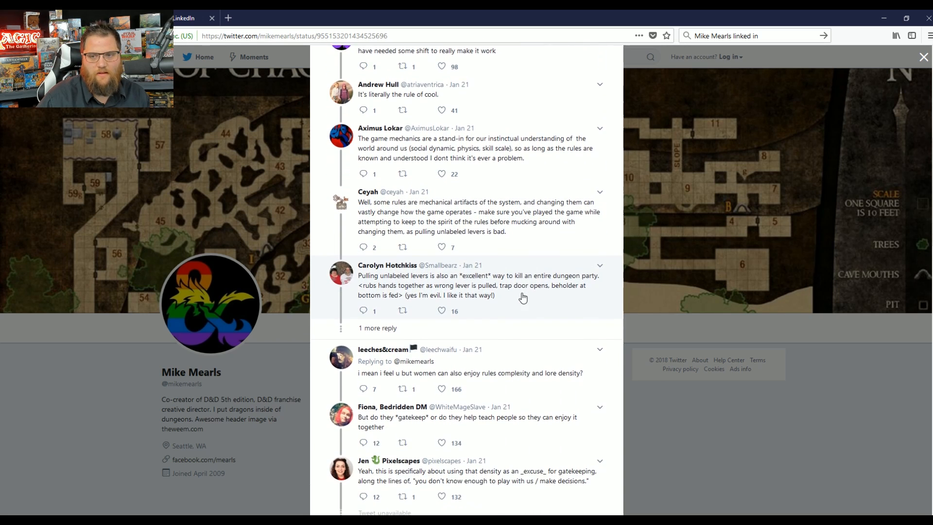
{"action": "scroll", "scroll_direction": "down", "scroll_amount": 3}
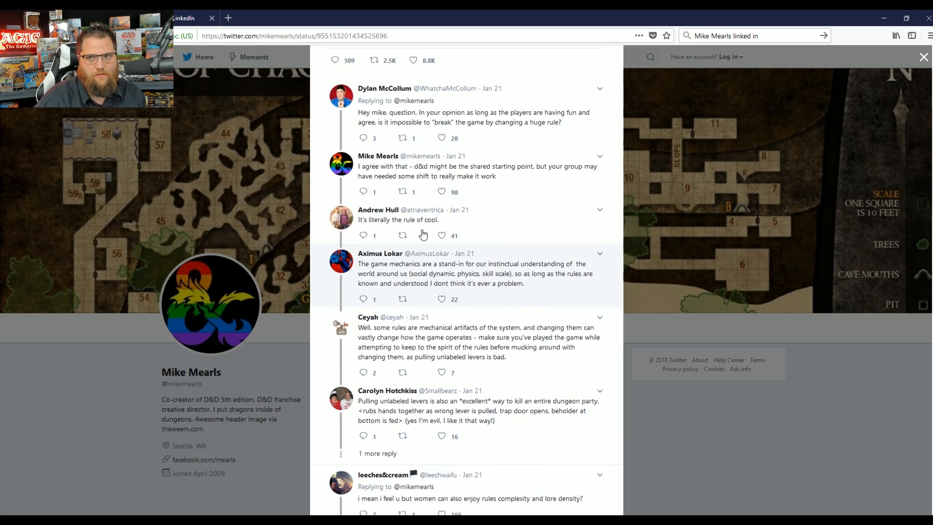
{"action": "scroll", "scroll_direction": "up", "scroll_amount": 3}
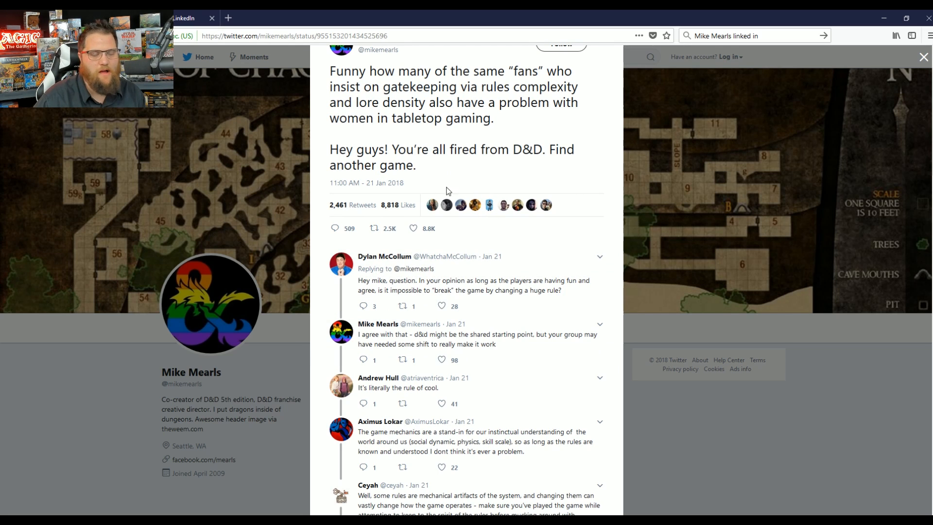
{"action": "mouse_move", "coordinate": [483, 221]}
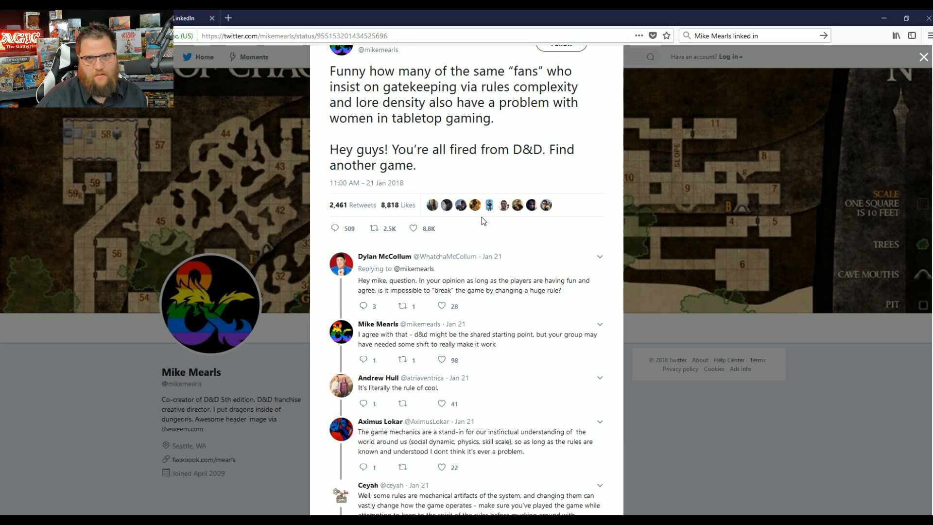
{"action": "mouse_move", "coordinate": [478, 313]}
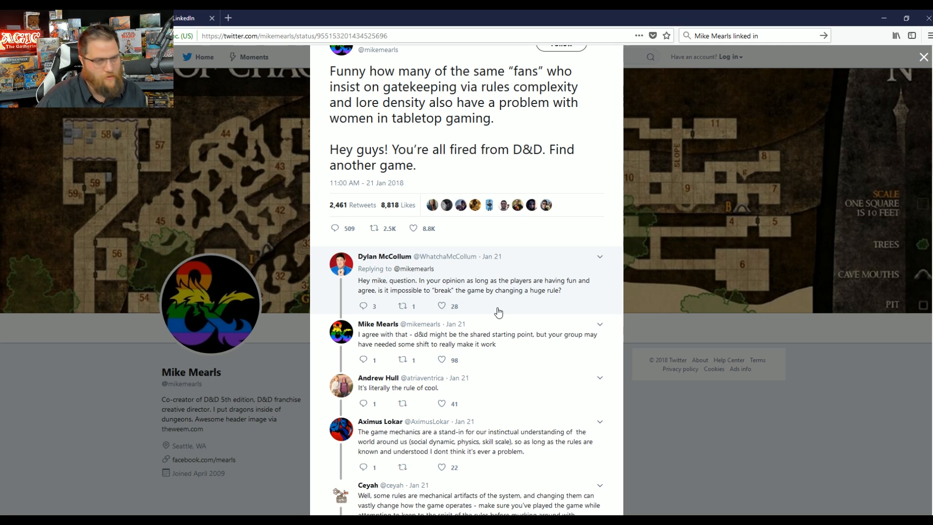
{"action": "scroll", "scroll_direction": "down", "scroll_amount": 3}
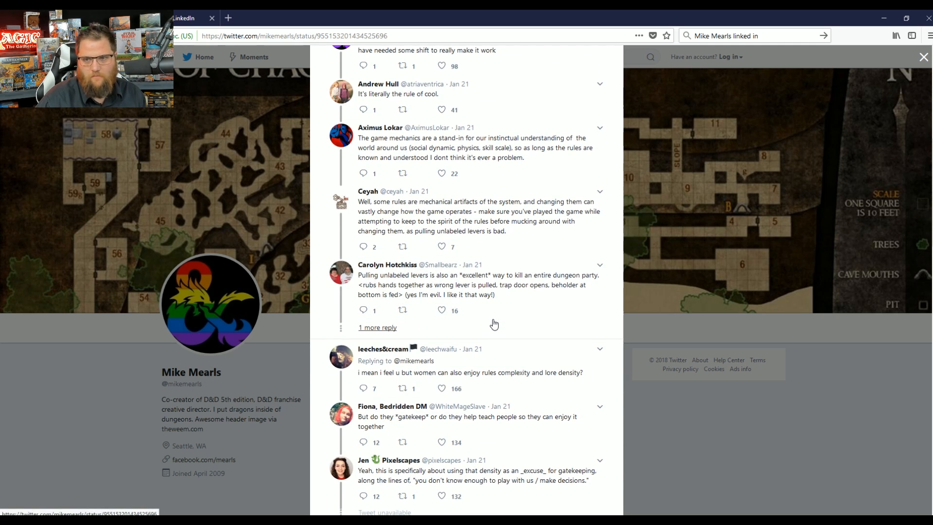
{"action": "scroll", "scroll_direction": "down", "scroll_amount": 3}
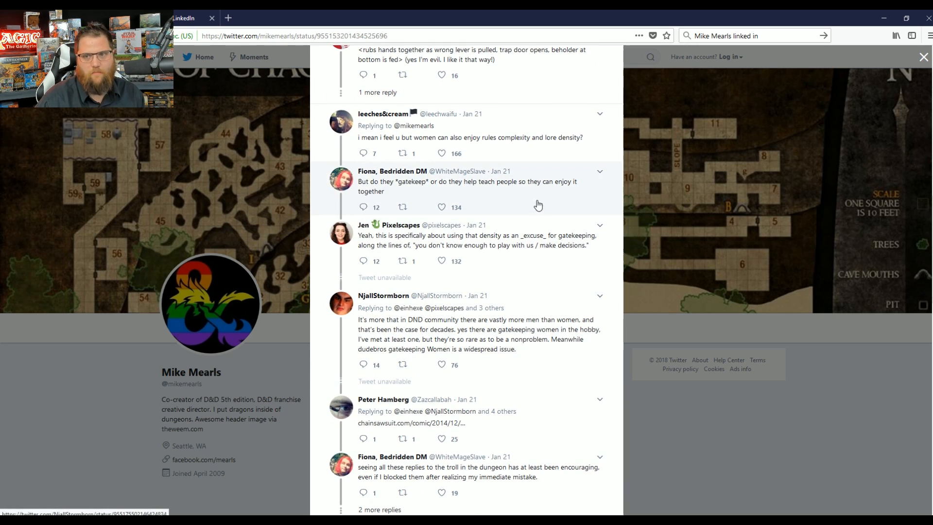
{"action": "scroll", "scroll_direction": "down", "scroll_amount": 3}
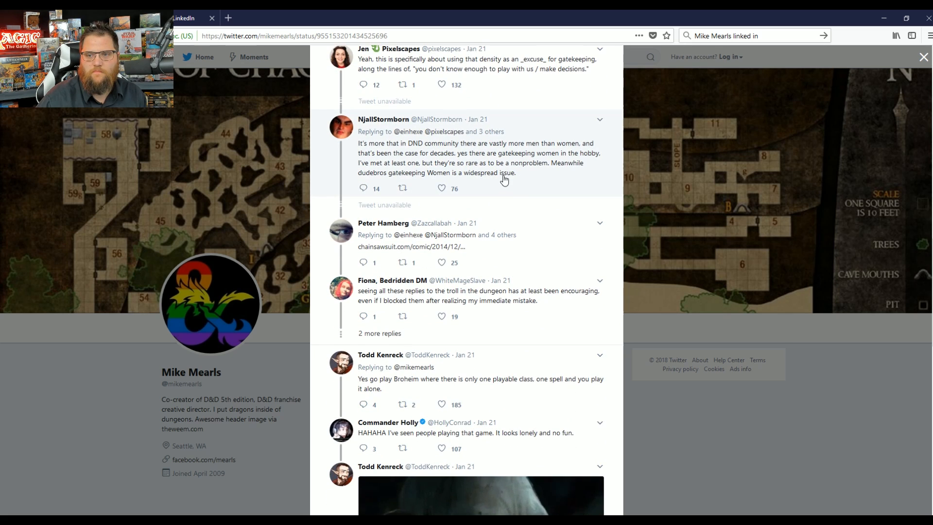
{"action": "scroll", "scroll_direction": "down", "scroll_amount": 3}
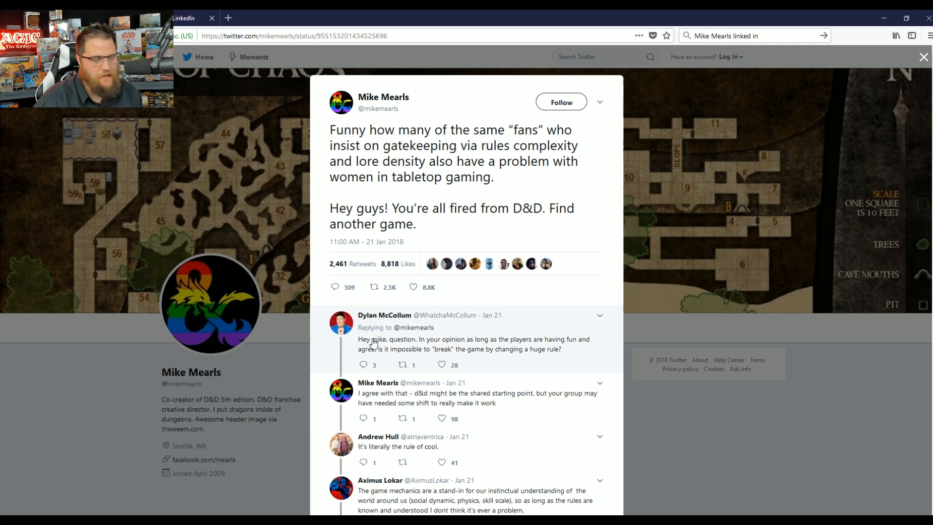
{"action": "scroll", "scroll_direction": "down", "scroll_amount": 3}
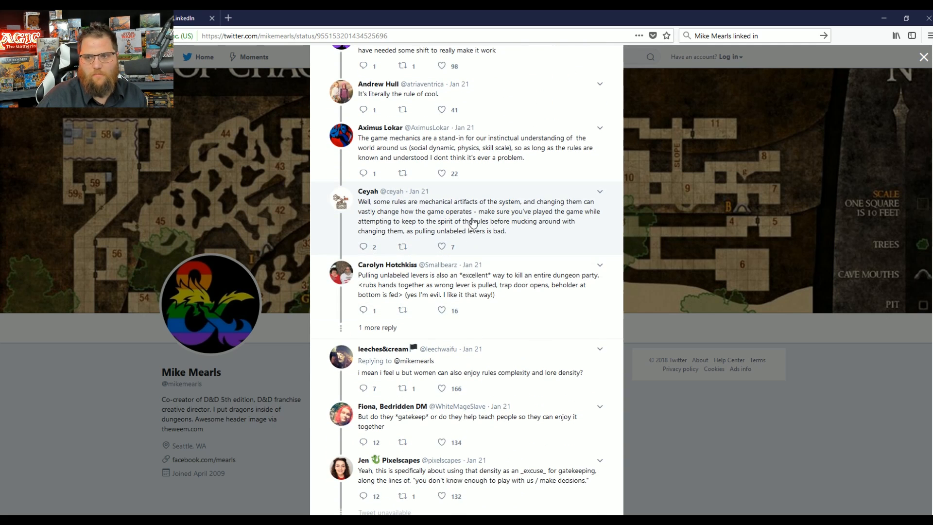
{"action": "scroll", "scroll_direction": "down", "scroll_amount": 3}
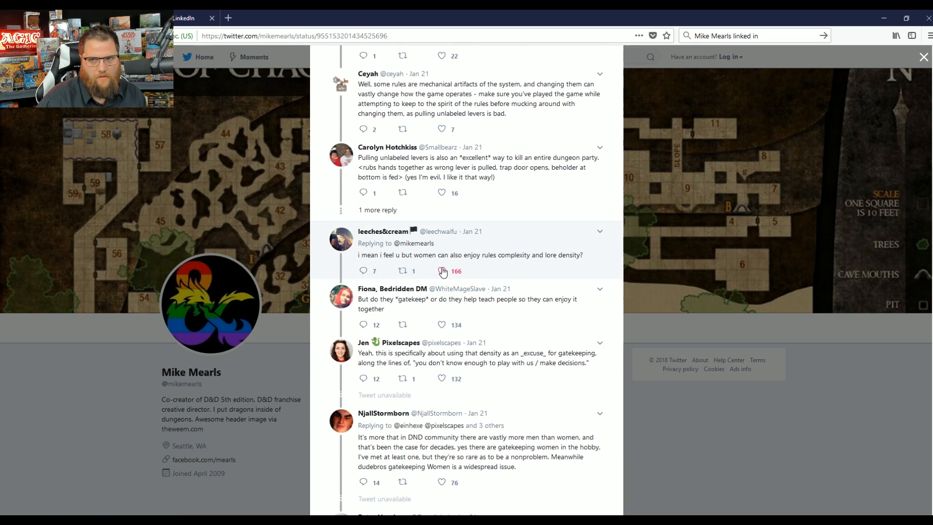
{"action": "mouse_move", "coordinate": [374, 267]}
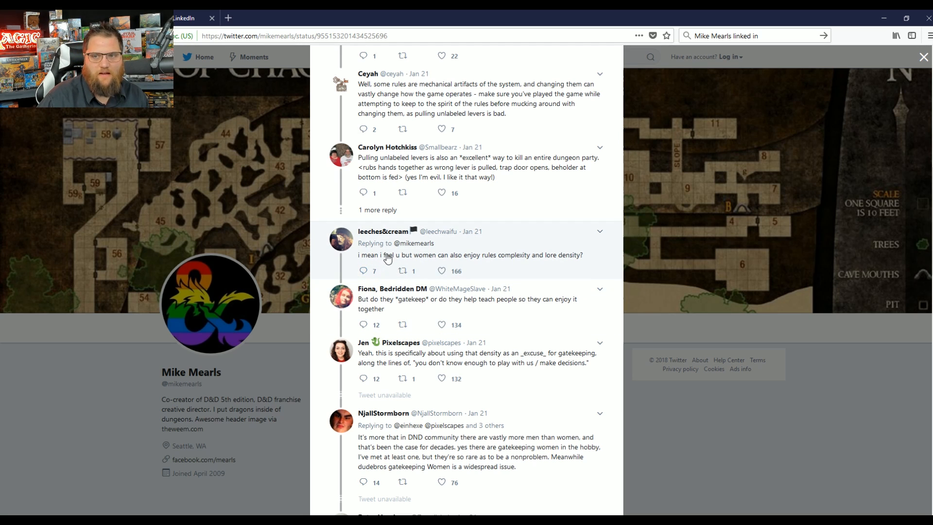
{"action": "mouse_move", "coordinate": [478, 276]}
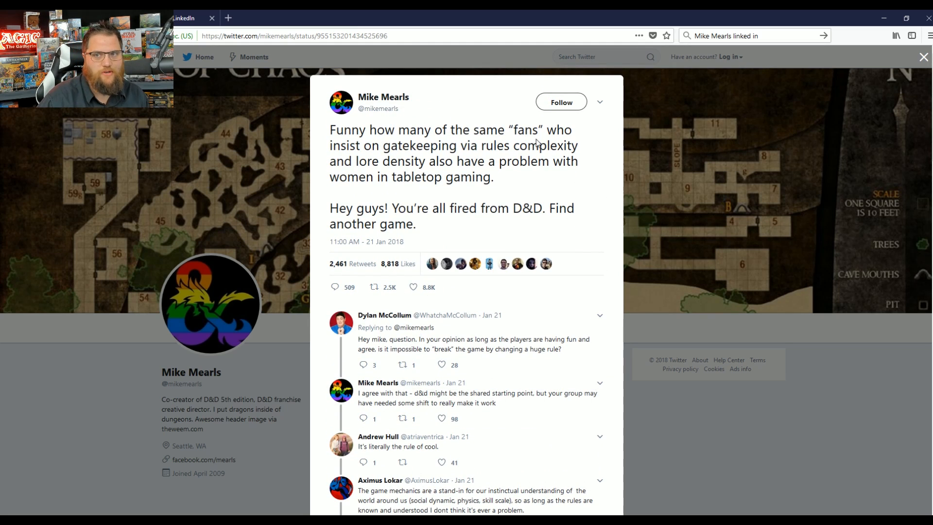
{"action": "mouse_move", "coordinate": [565, 251]}
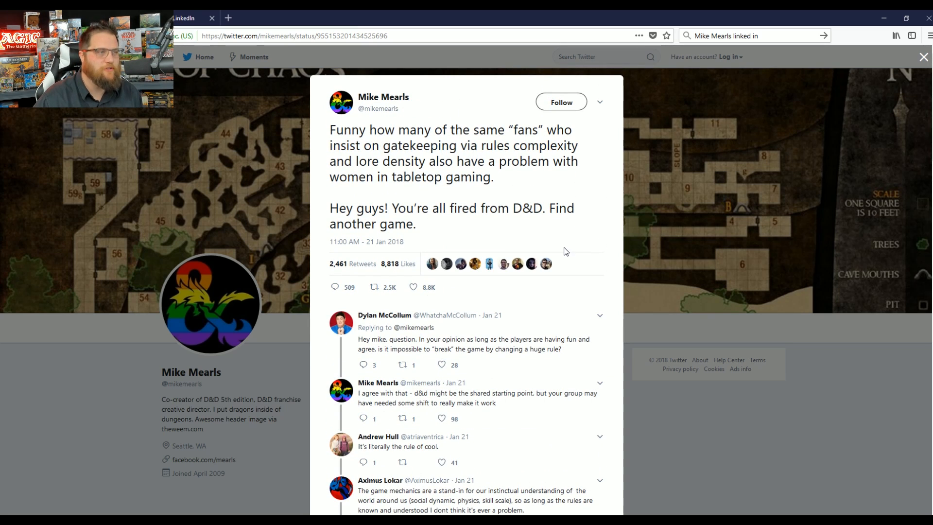
{"action": "mouse_move", "coordinate": [532, 223]}
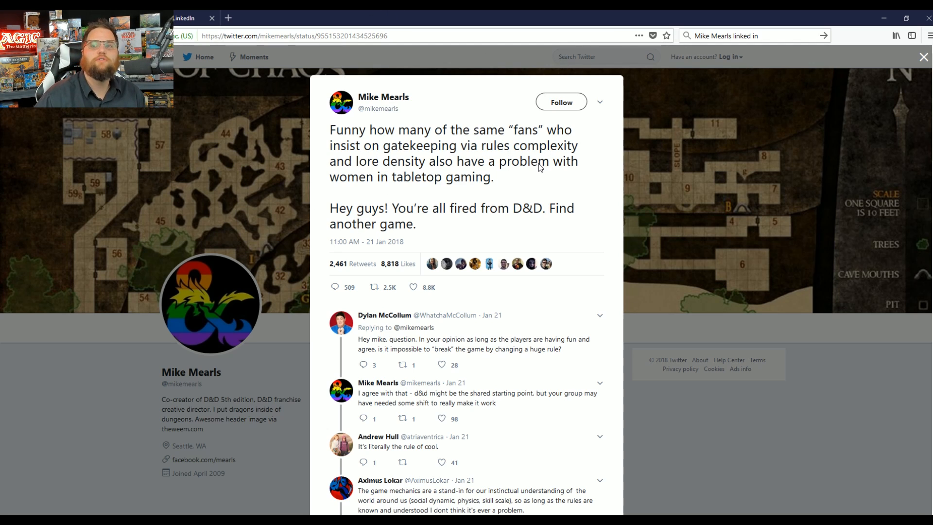
{"action": "mouse_move", "coordinate": [378, 166]}
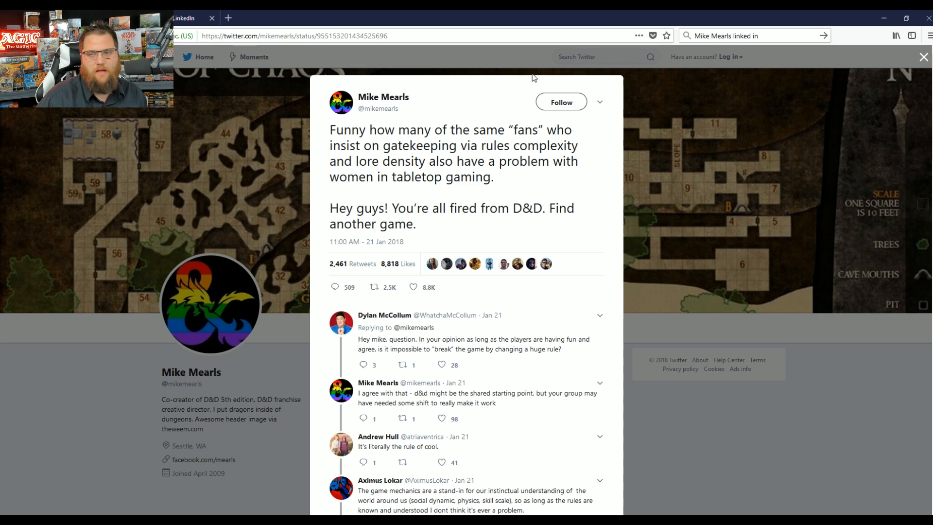
{"action": "mouse_move", "coordinate": [383, 97]}
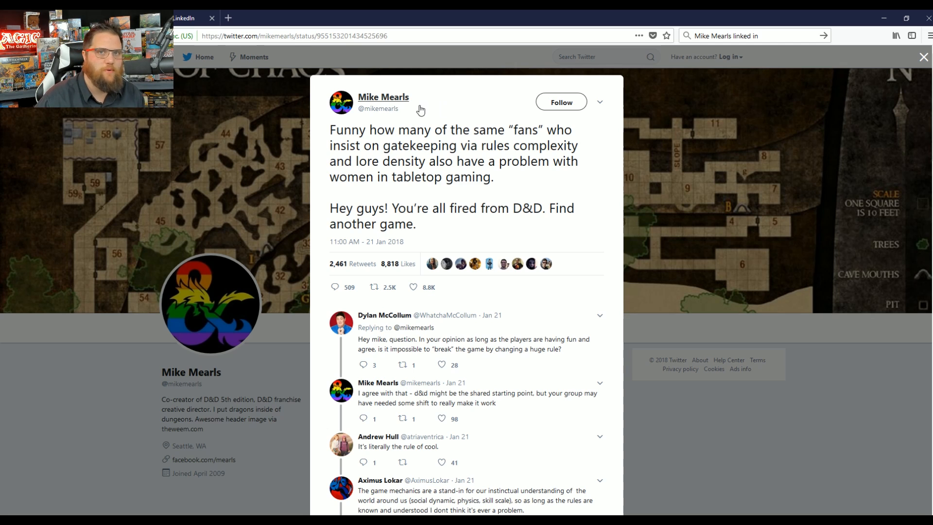
{"action": "mouse_move", "coordinate": [445, 246]}
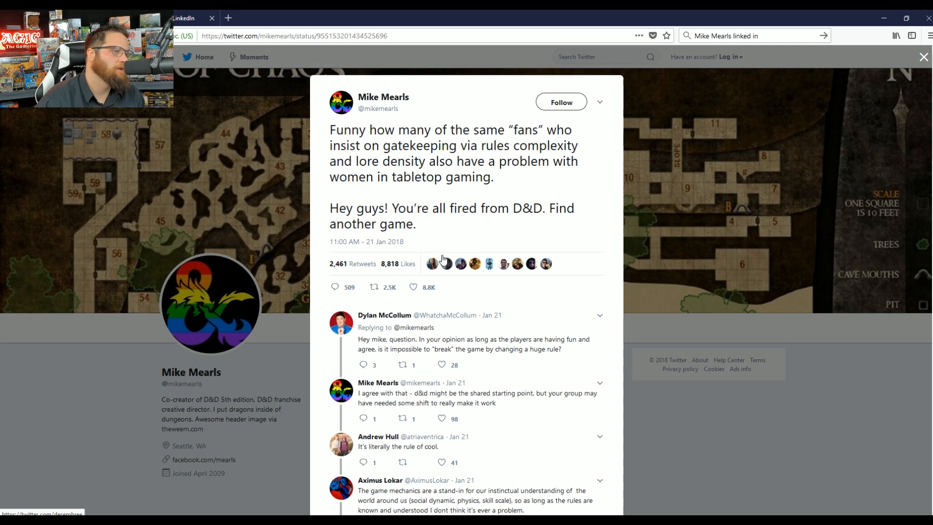
{"action": "scroll", "scroll_direction": "down", "scroll_amount": 3}
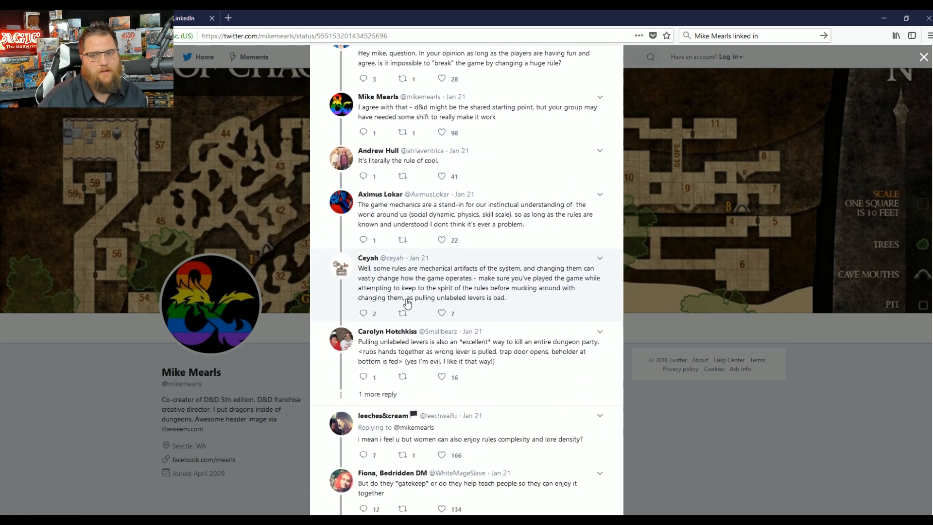
{"action": "scroll", "scroll_direction": "down", "scroll_amount": 3}
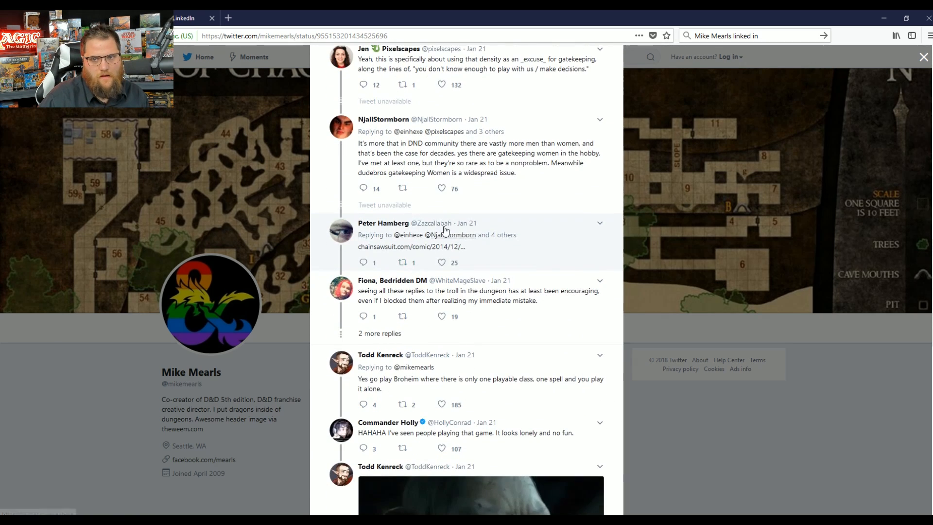
{"action": "scroll", "scroll_direction": "down", "scroll_amount": 3}
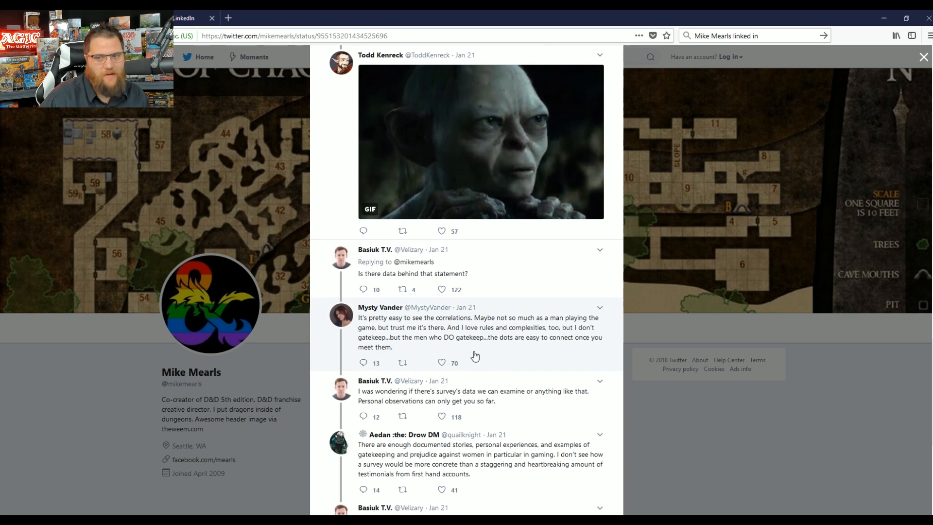
{"action": "scroll", "scroll_direction": "down", "scroll_amount": 3}
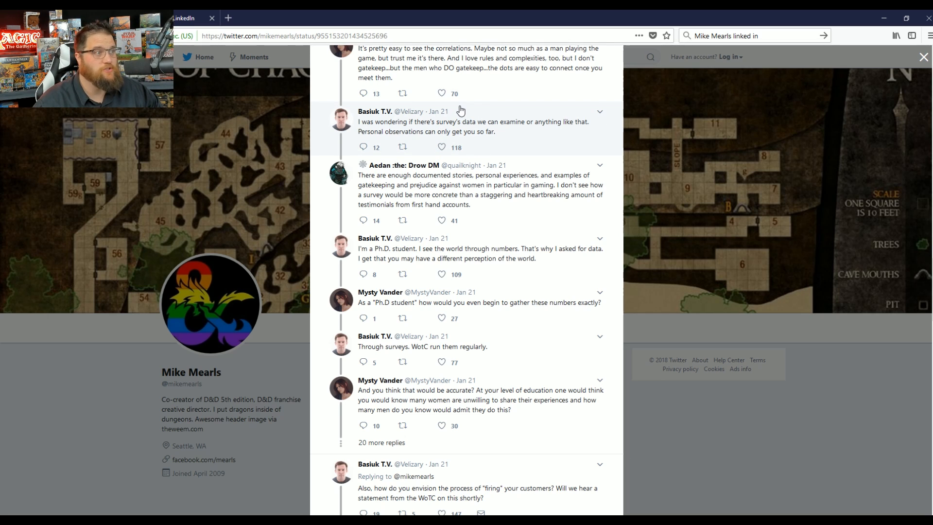
{"action": "mouse_move", "coordinate": [490, 126]}
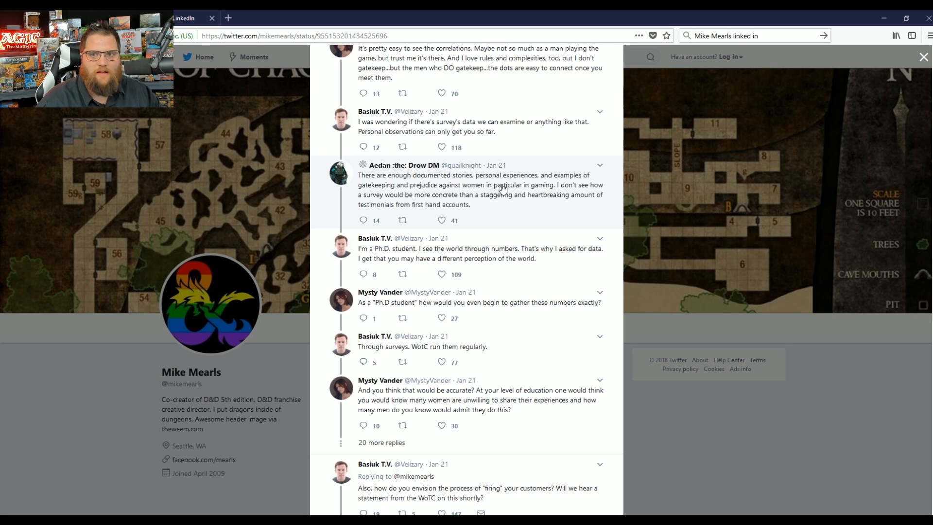
{"action": "mouse_move", "coordinate": [520, 206]}
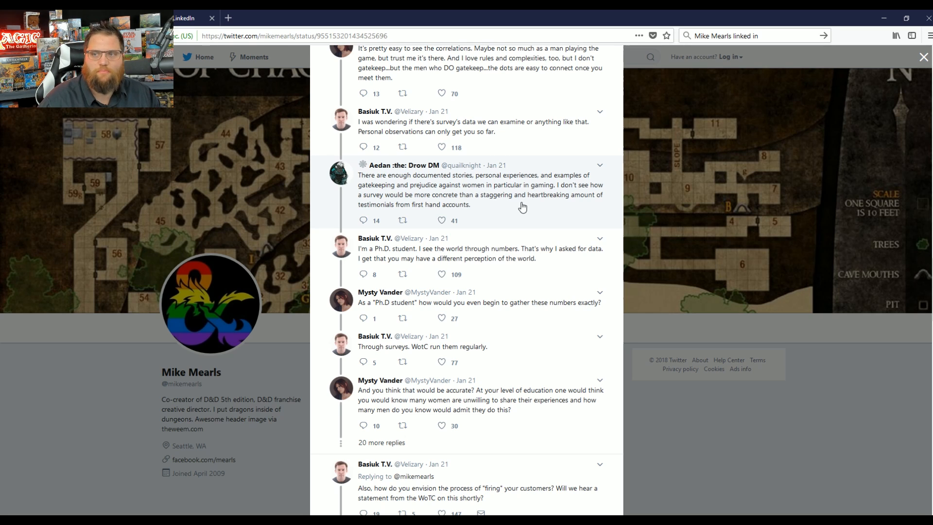
{"action": "mouse_move", "coordinate": [395, 187]}
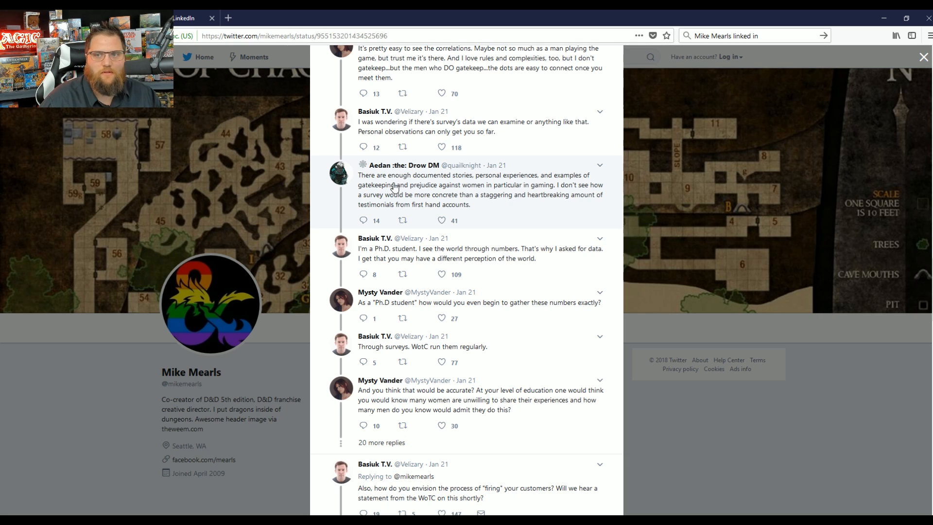
{"action": "mouse_move", "coordinate": [404, 165]}
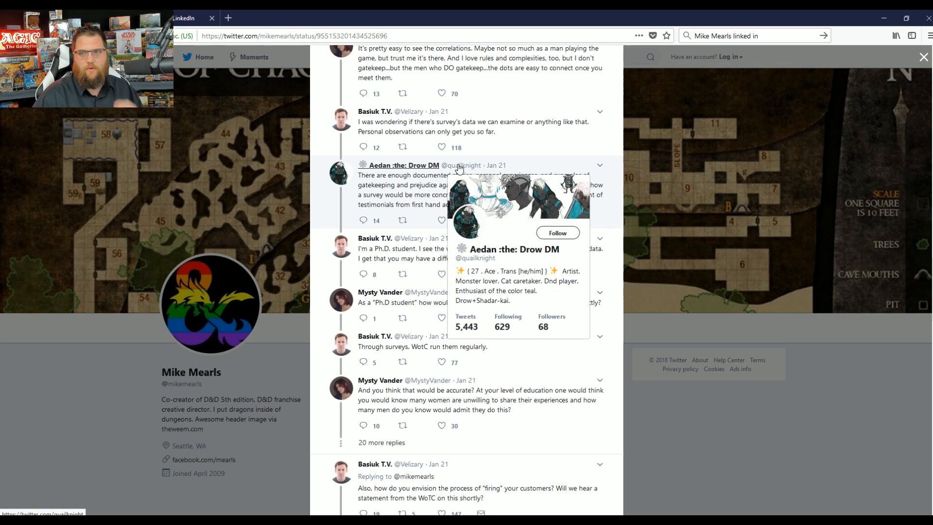
{"action": "mouse_move", "coordinate": [523, 194]}
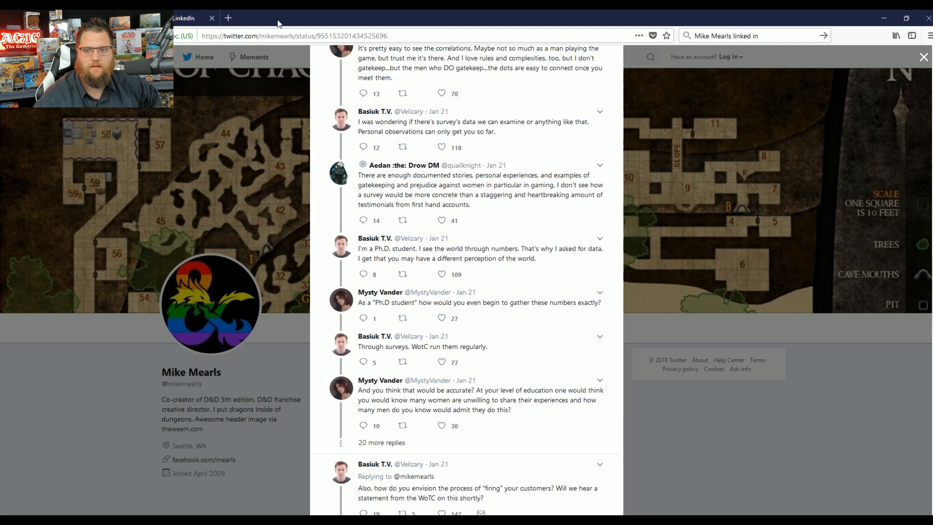
{"action": "scroll", "scroll_direction": "down", "scroll_amount": 3}
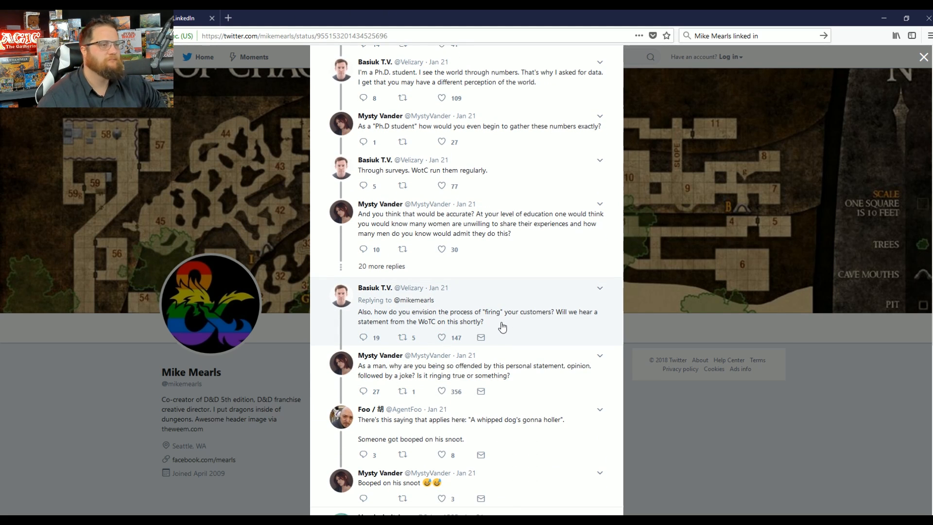
{"action": "mouse_move", "coordinate": [547, 338]}
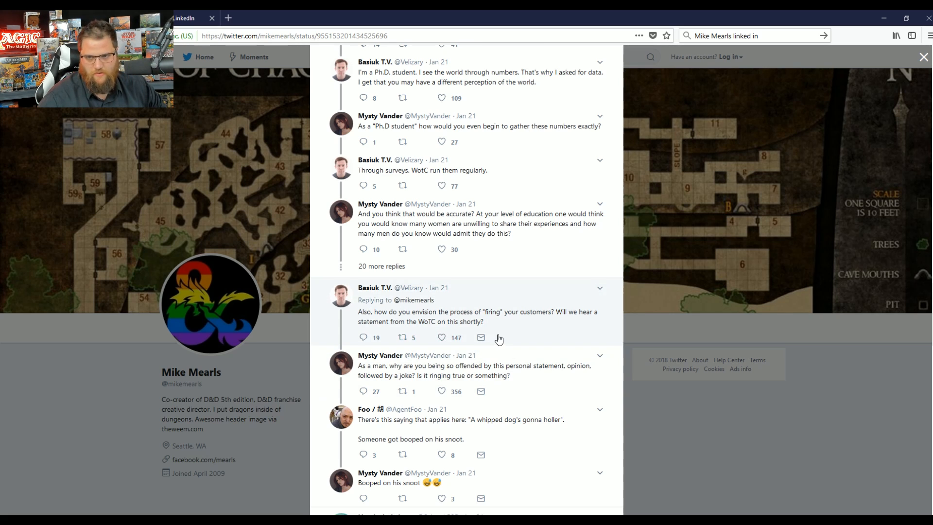
{"action": "scroll", "scroll_direction": "down", "scroll_amount": 3}
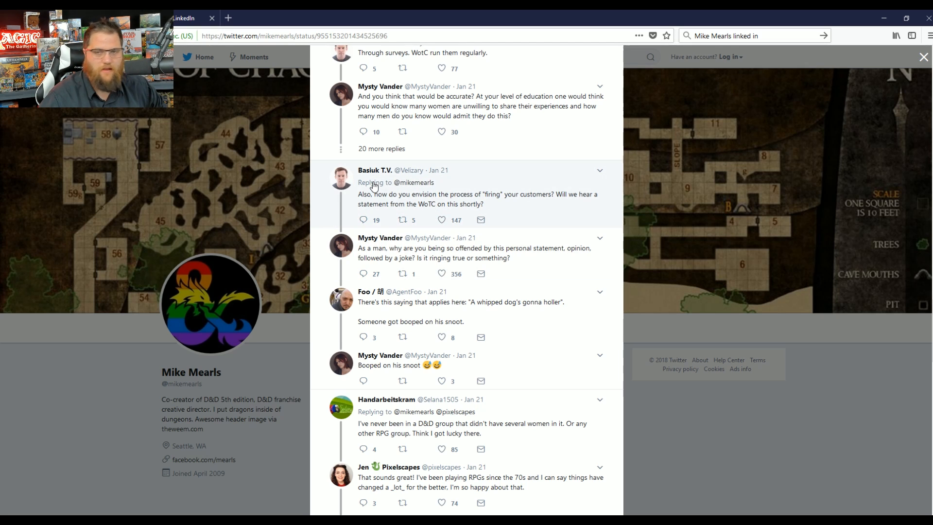
{"action": "mouse_move", "coordinate": [419, 264]}
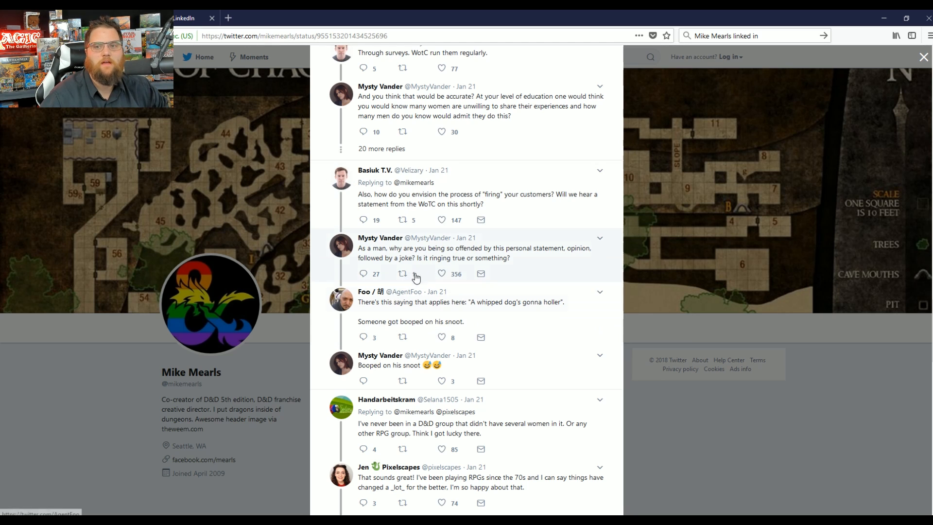
{"action": "left_click", "coordinate": [402, 273]}
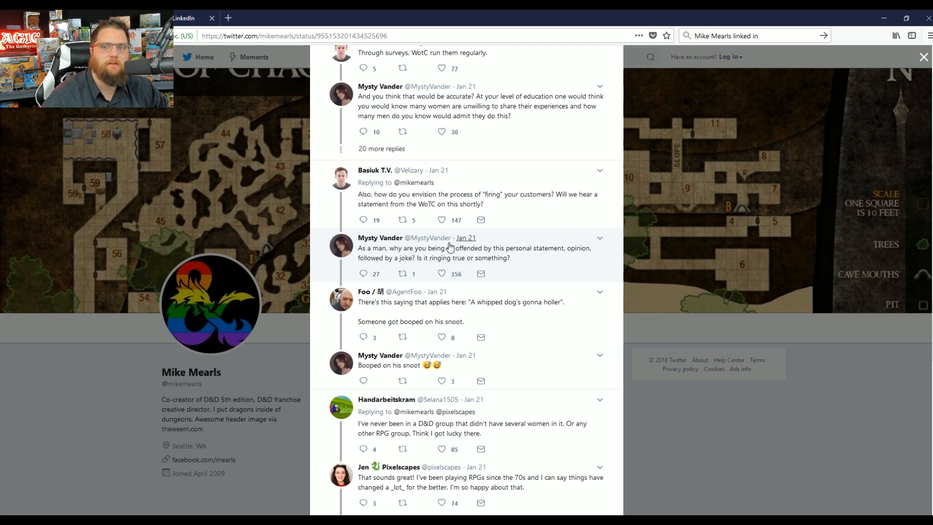
{"action": "mouse_move", "coordinate": [480, 264]}
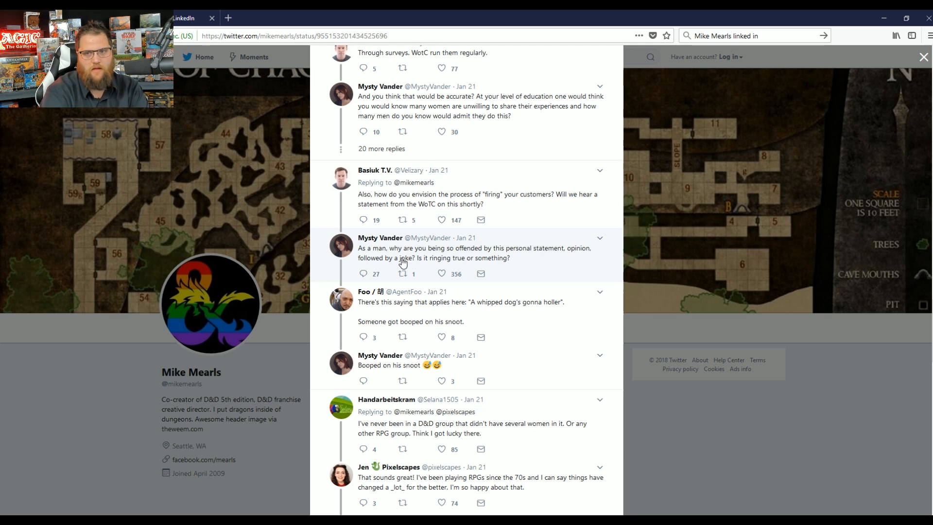
{"action": "mouse_move", "coordinate": [297, 273]}
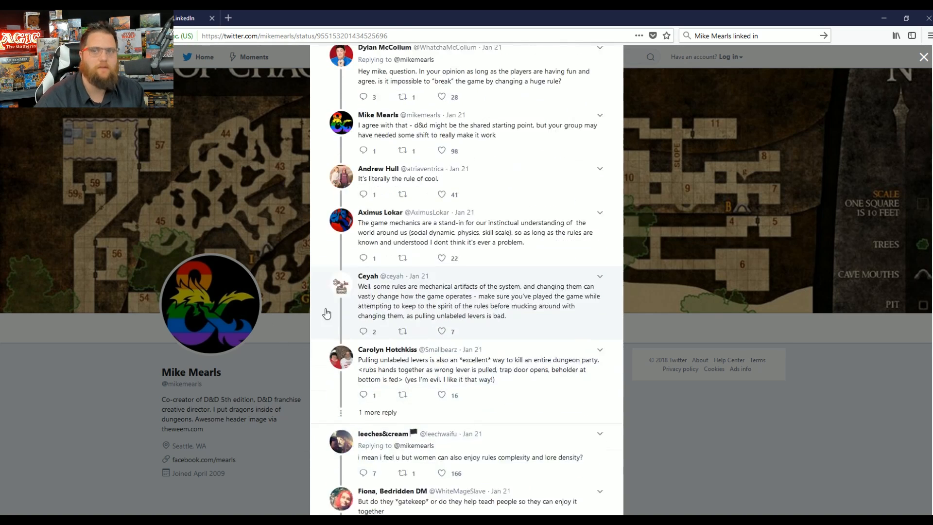
- Scroll up to Mike Mearls' original 'You're all fired from D&D' tweet
{"action": "scroll", "scroll_direction": "up", "scroll_amount": 3}
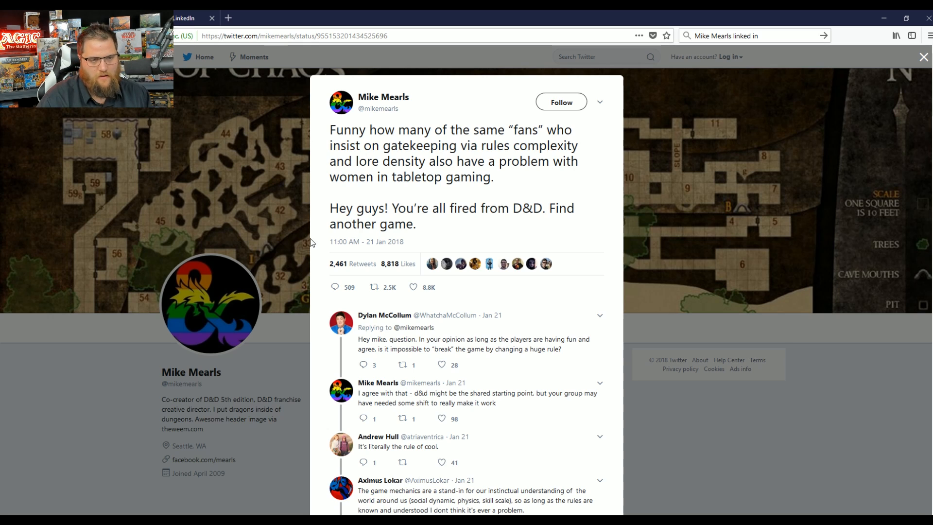
{"action": "mouse_move", "coordinate": [290, 191]}
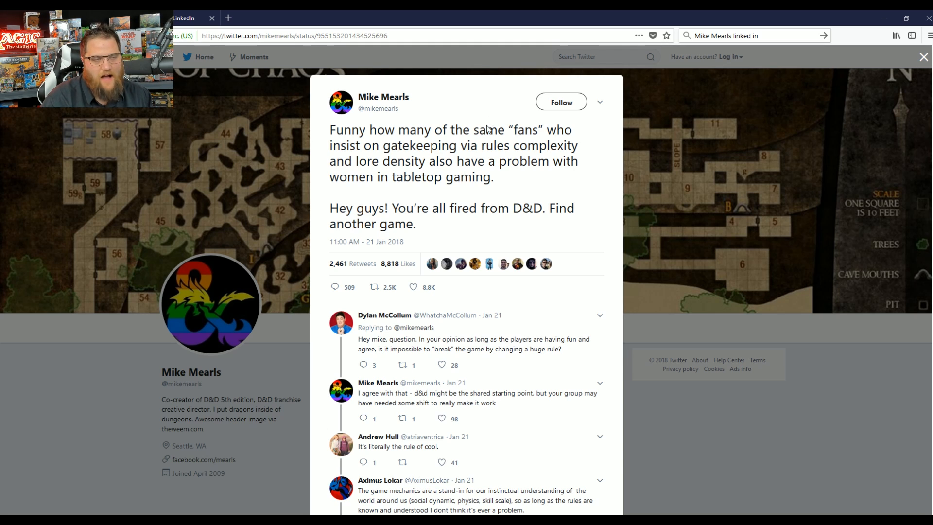
{"action": "mouse_move", "coordinate": [400, 197]}
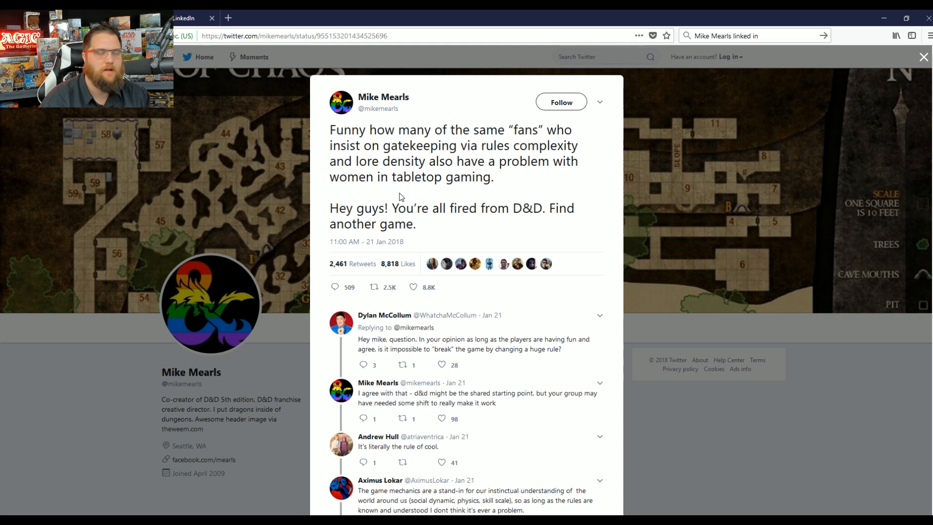
{"action": "mouse_move", "coordinate": [416, 250]}
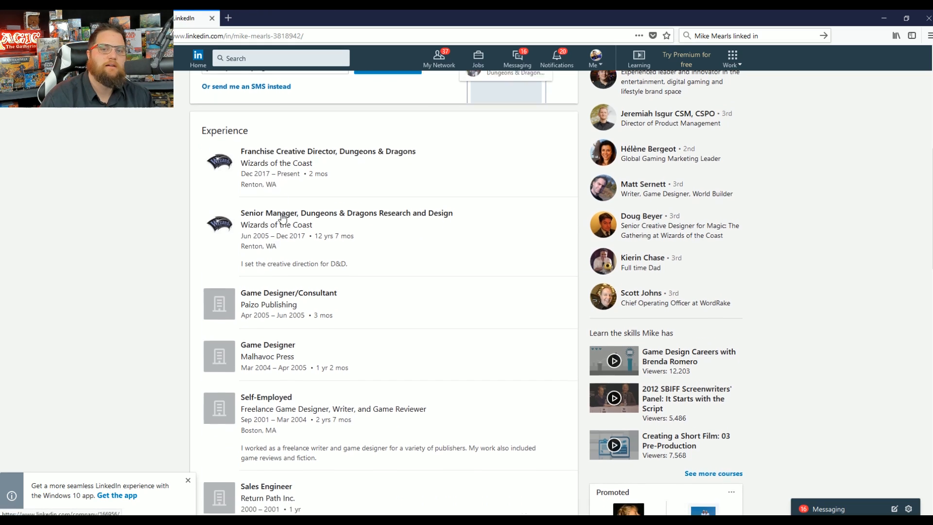
- Scroll the LinkedIn profile down to Dartmouth College and Hogwarts School of Wizardry
{"action": "scroll", "scroll_direction": "down", "scroll_amount": 3}
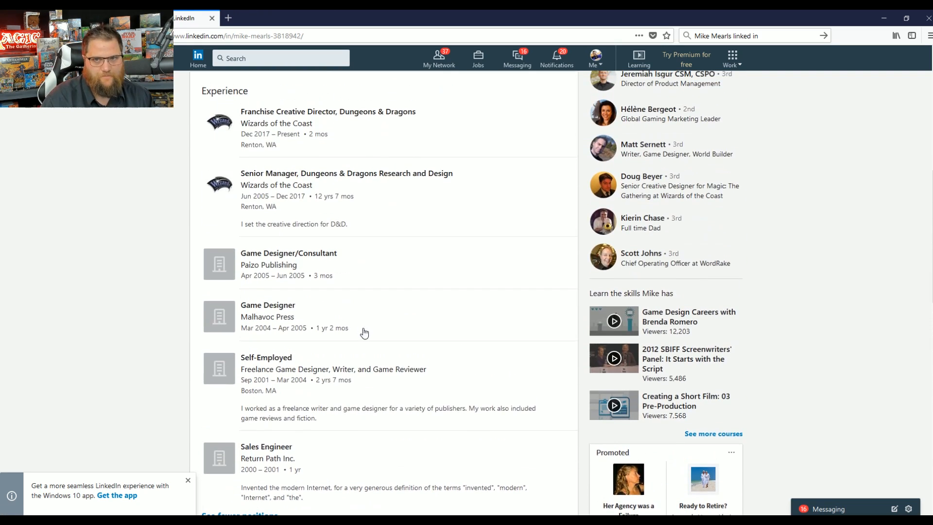
{"action": "scroll", "scroll_direction": "up", "scroll_amount": 3}
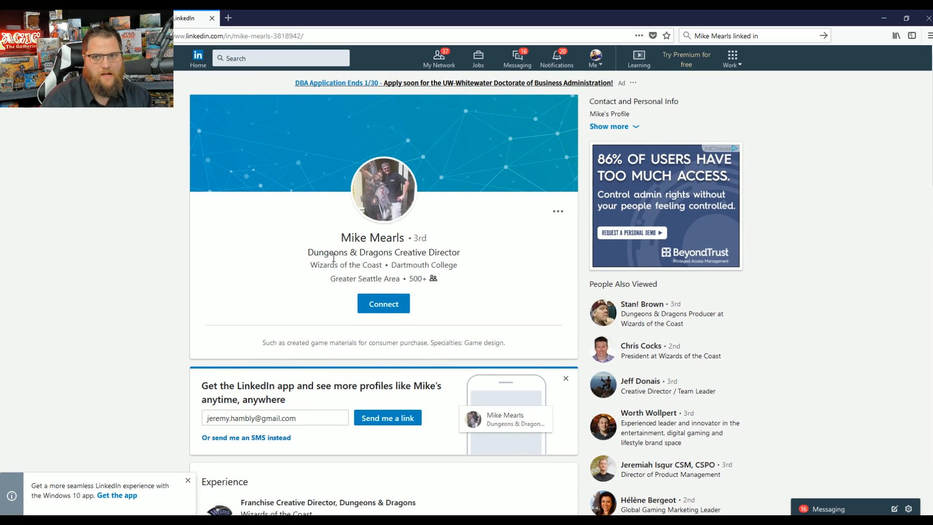
{"action": "scroll", "scroll_direction": "down", "scroll_amount": 3}
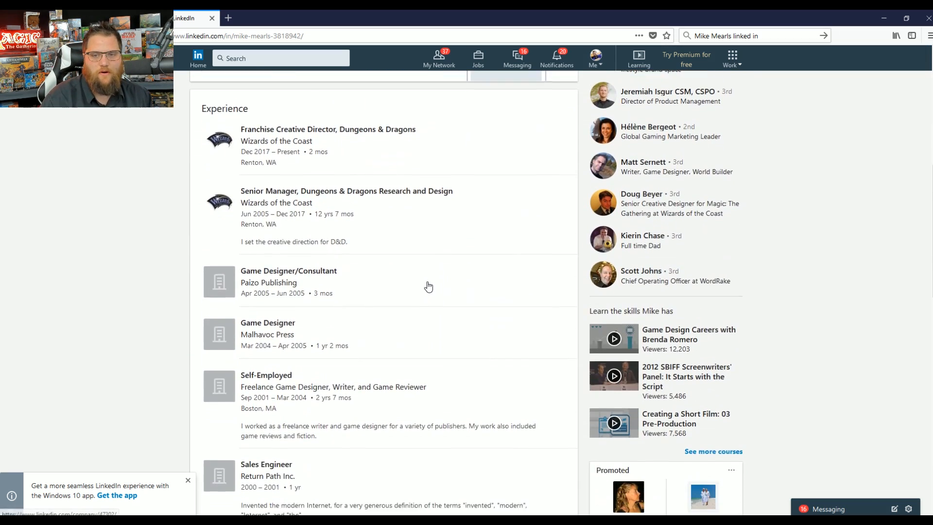
{"action": "scroll", "scroll_direction": "down", "scroll_amount": 3}
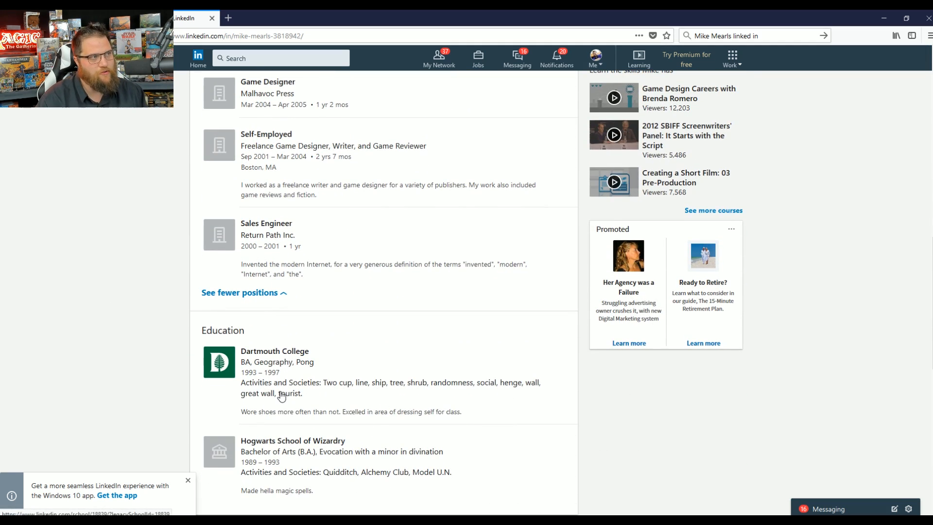
{"action": "mouse_move", "coordinate": [524, 374]}
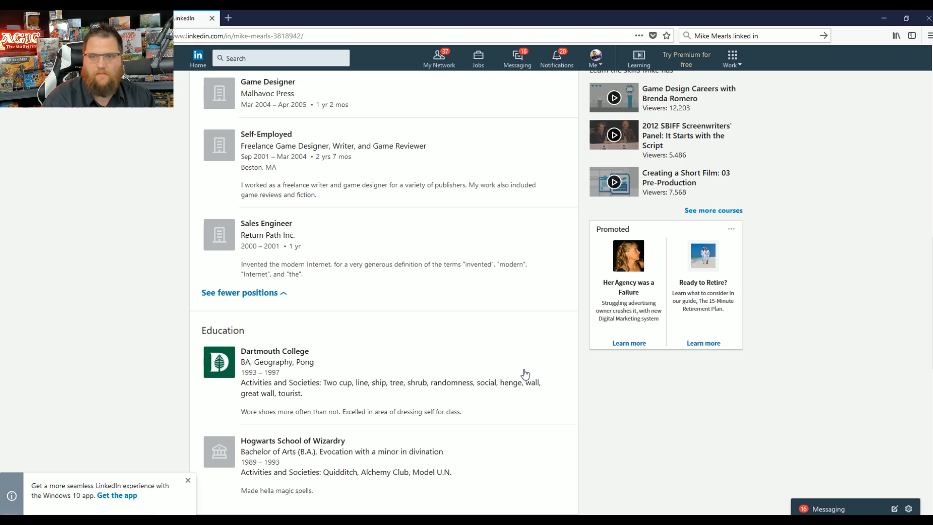
{"action": "mouse_move", "coordinate": [193, 369]}
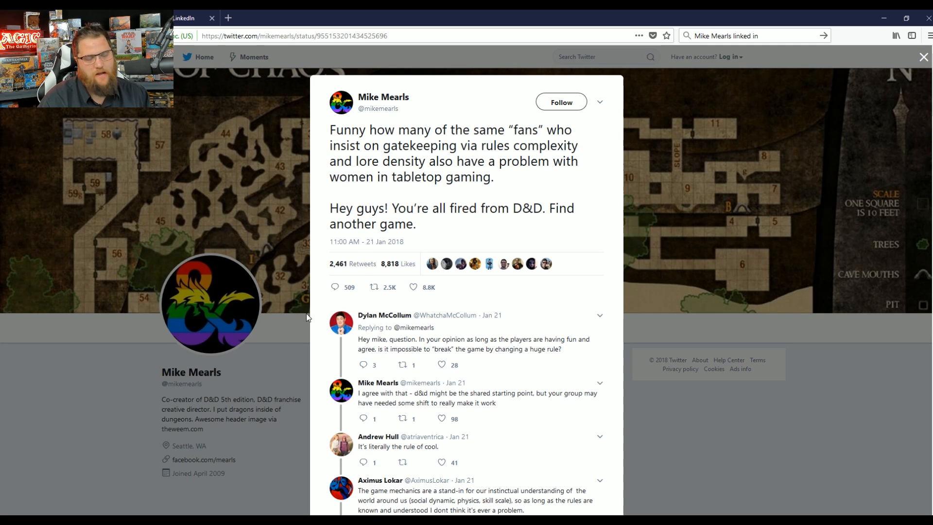
{"action": "scroll", "scroll_direction": "down", "scroll_amount": 3}
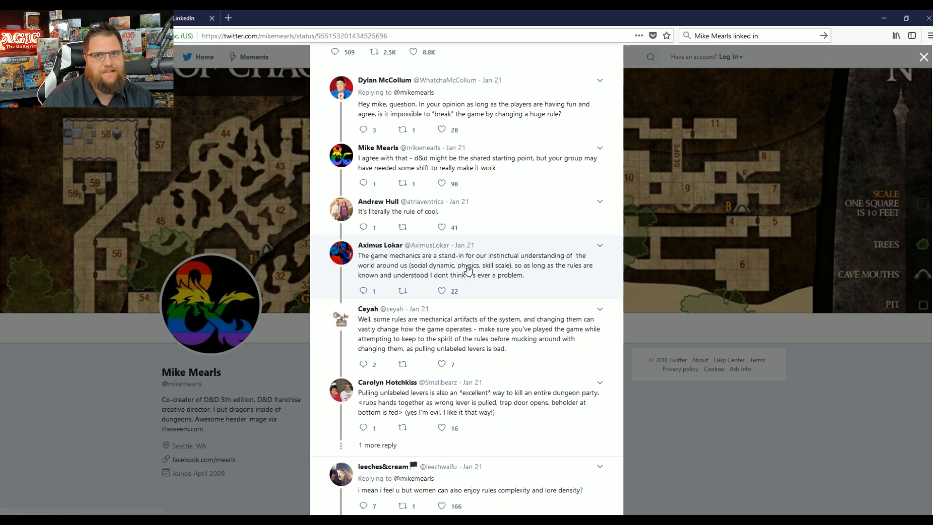
{"action": "scroll", "scroll_direction": "down", "scroll_amount": 3}
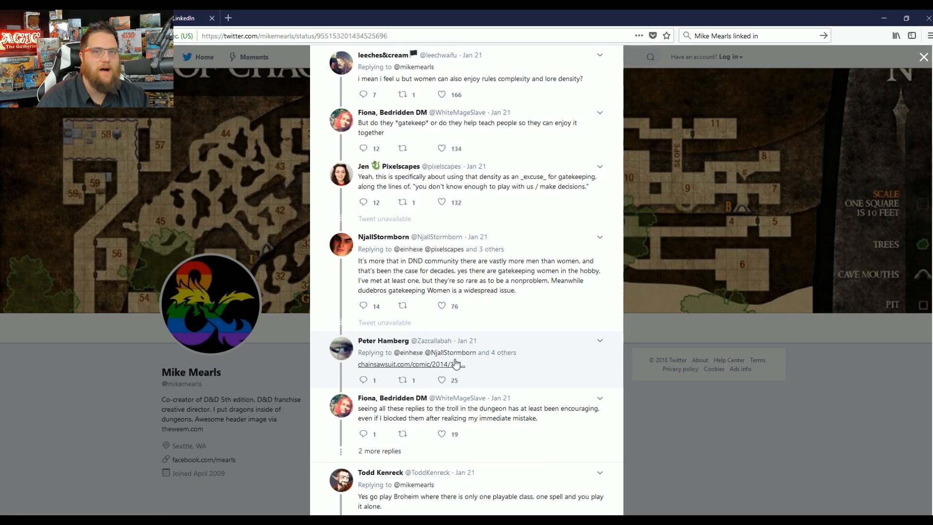